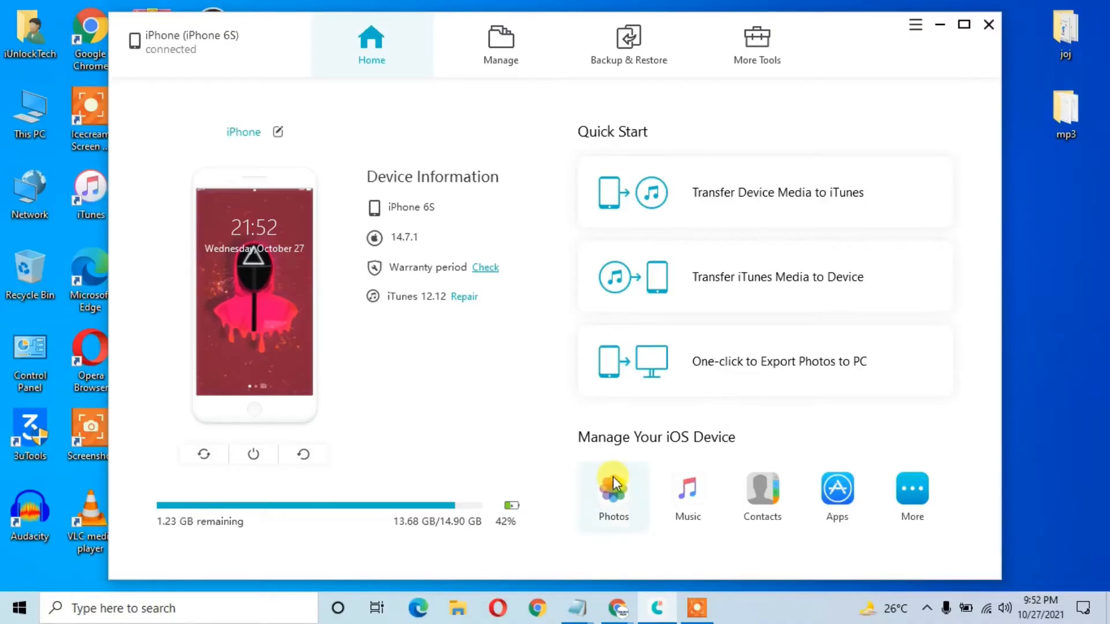
# Step: Browse the phone's photo library and the saved backups list, returning to the device overview each time
pyautogui.click(612, 496)
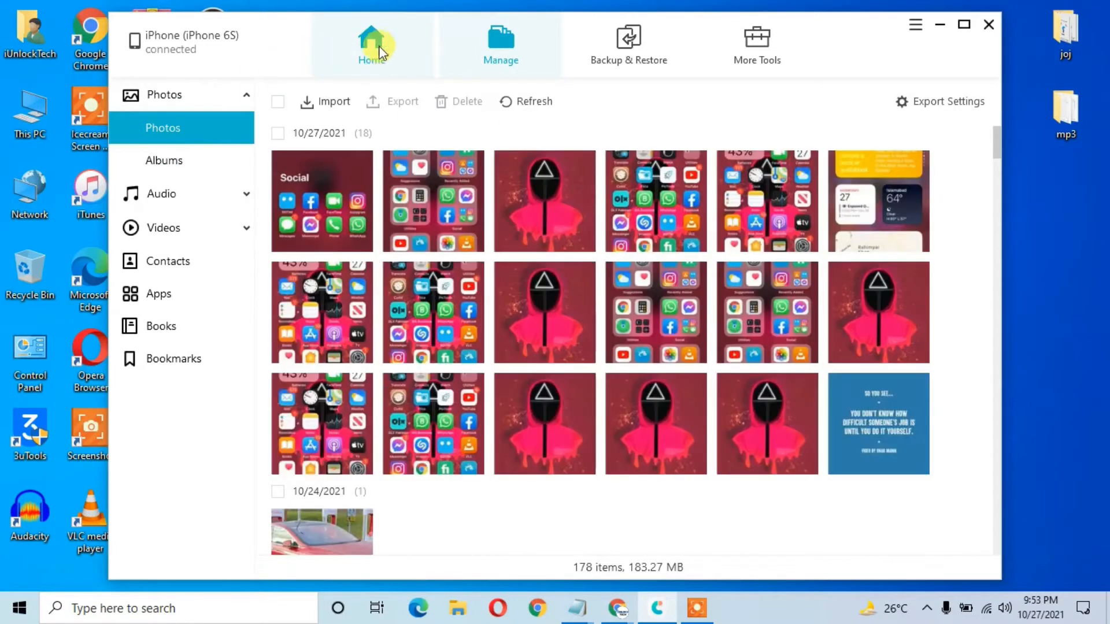
pyautogui.click(371, 43)
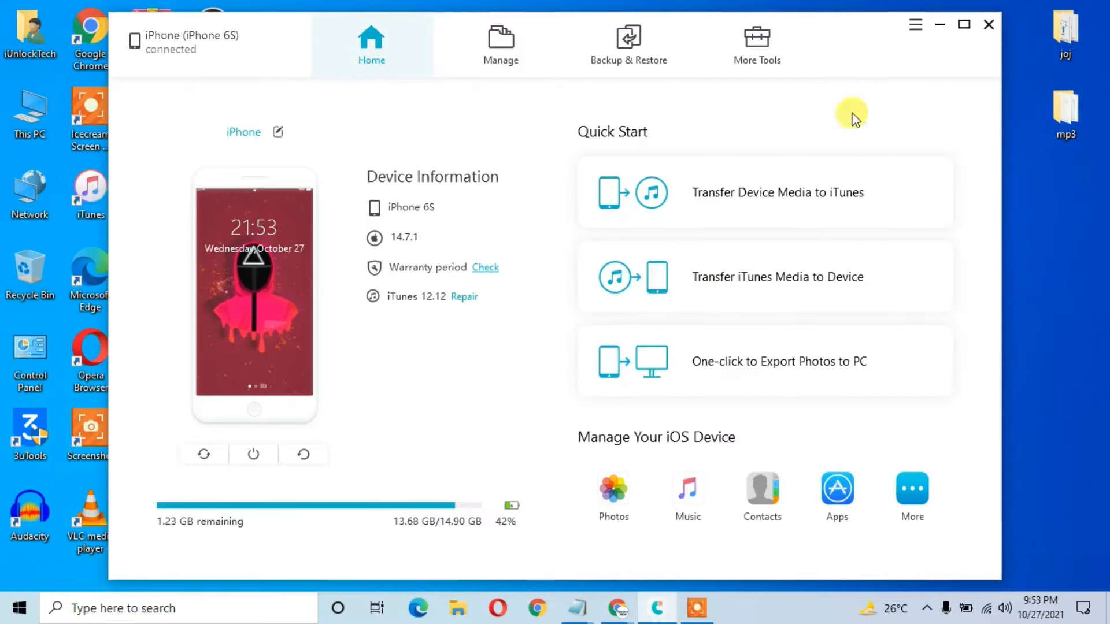
pyautogui.moveTo(629, 43)
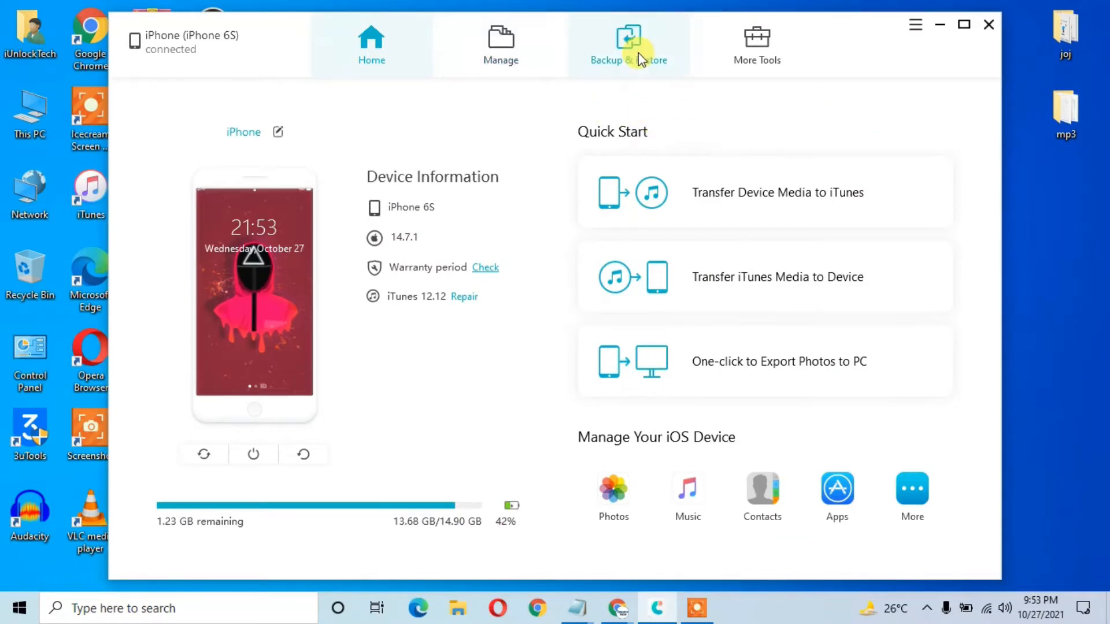
pyautogui.click(629, 44)
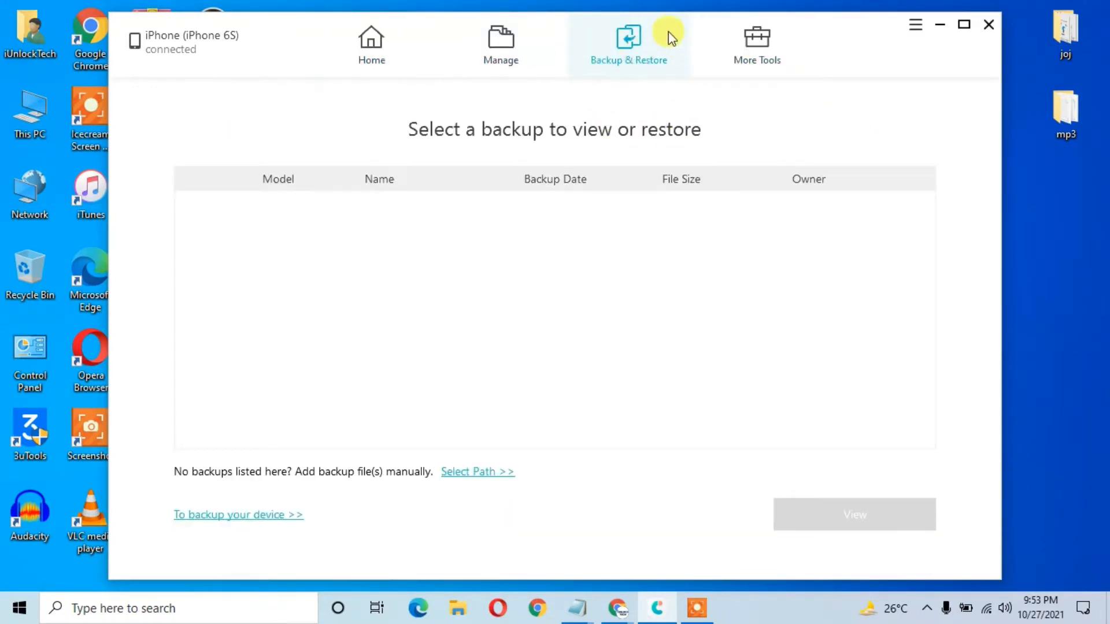
pyautogui.click(371, 44)
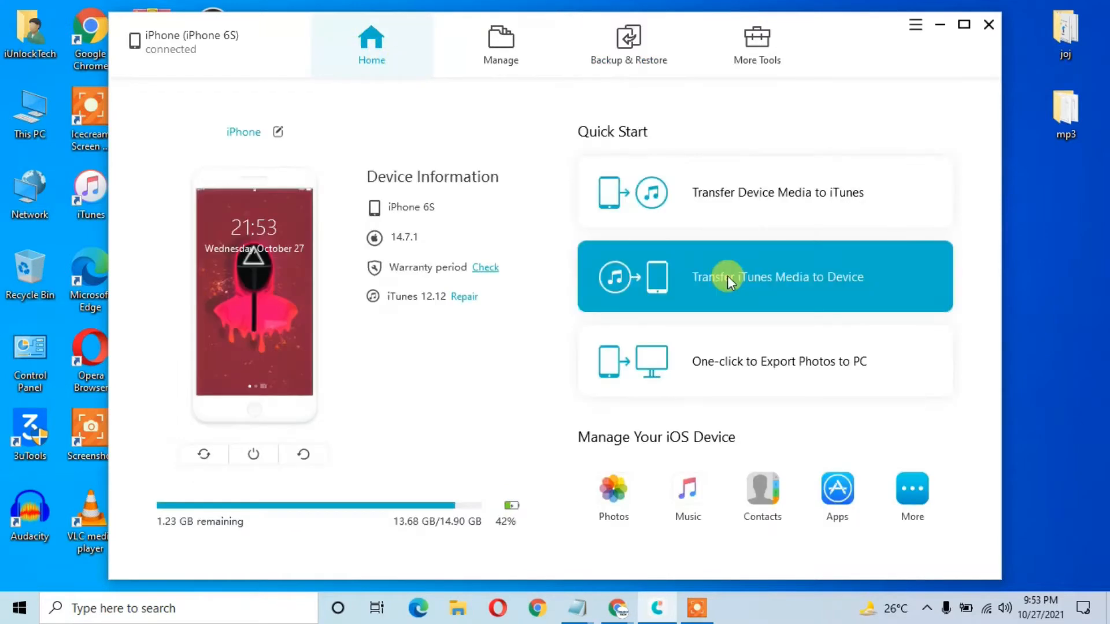
pyautogui.moveTo(915, 43)
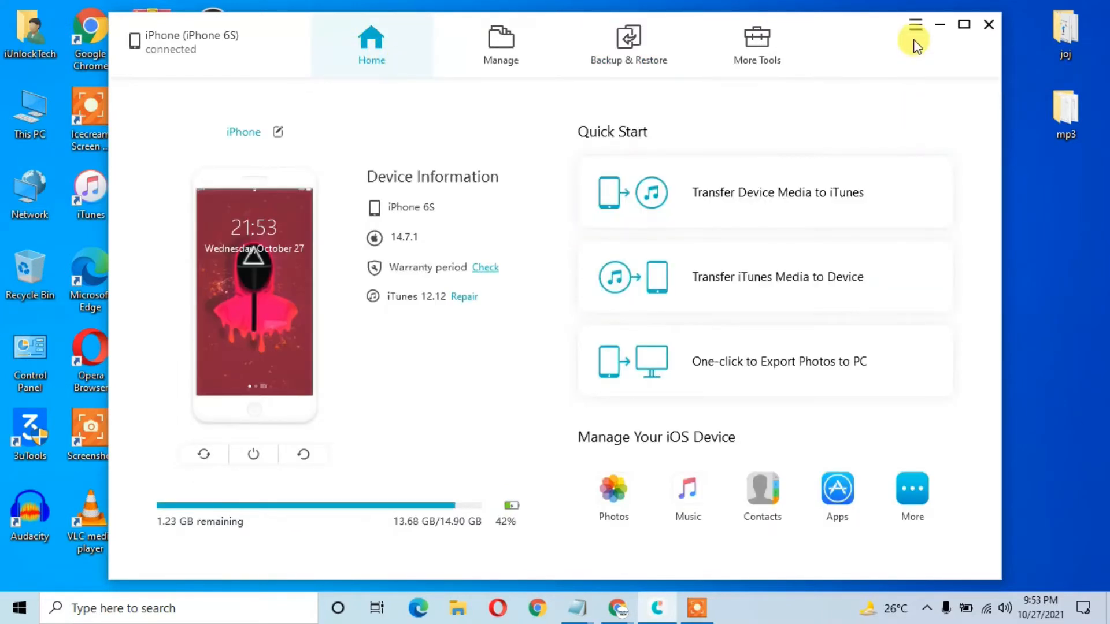
pyautogui.moveTo(922, 46)
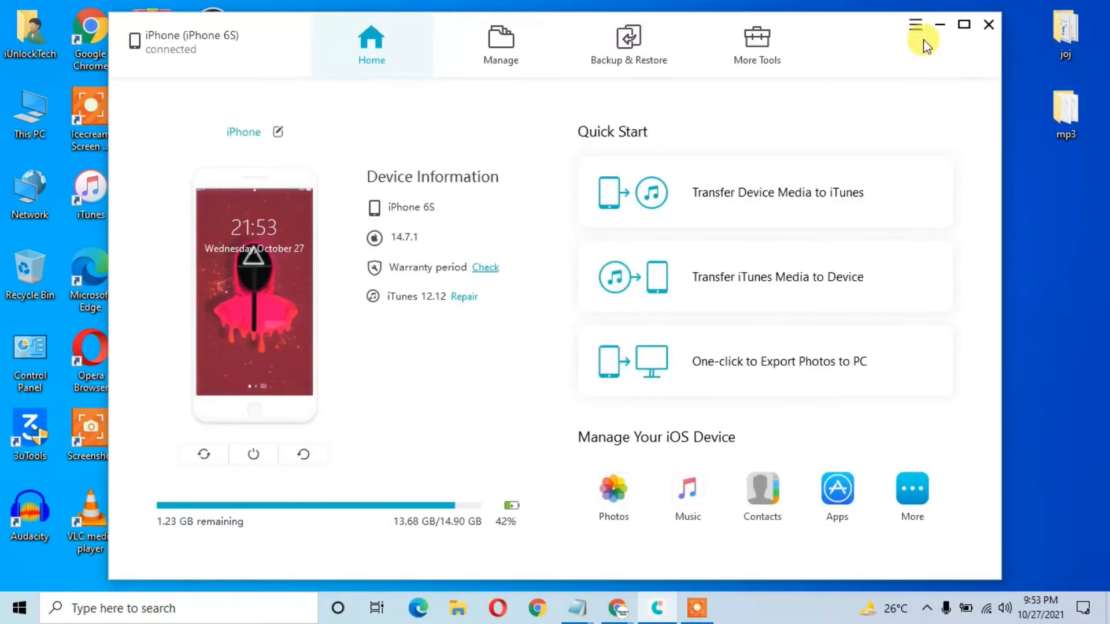
pyautogui.moveTo(767, 227)
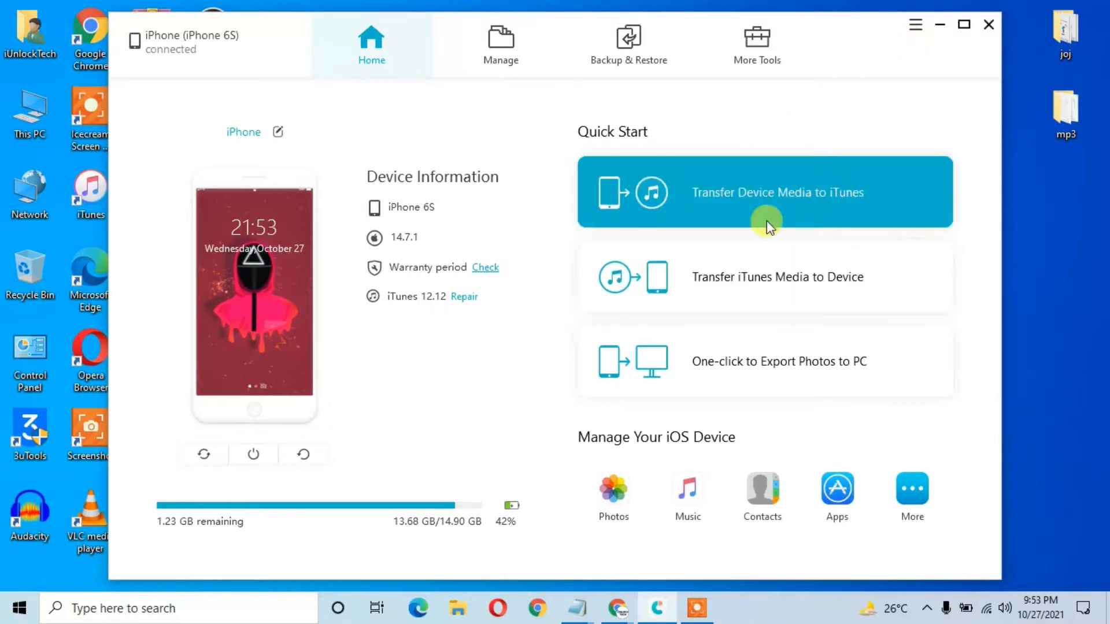
pyautogui.moveTo(789, 301)
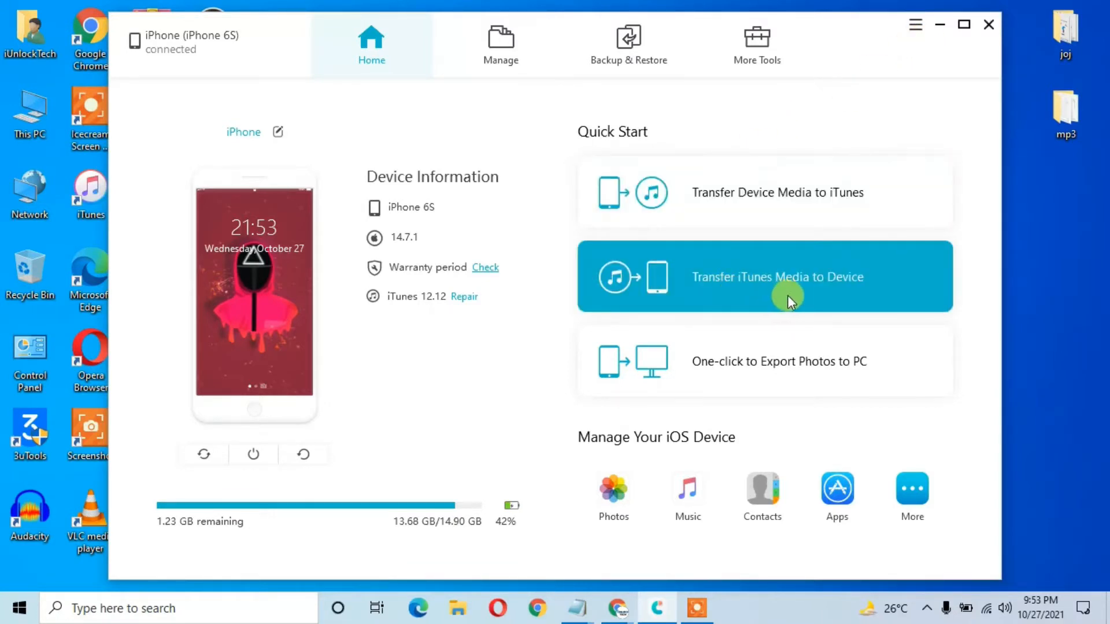
pyautogui.moveTo(788, 380)
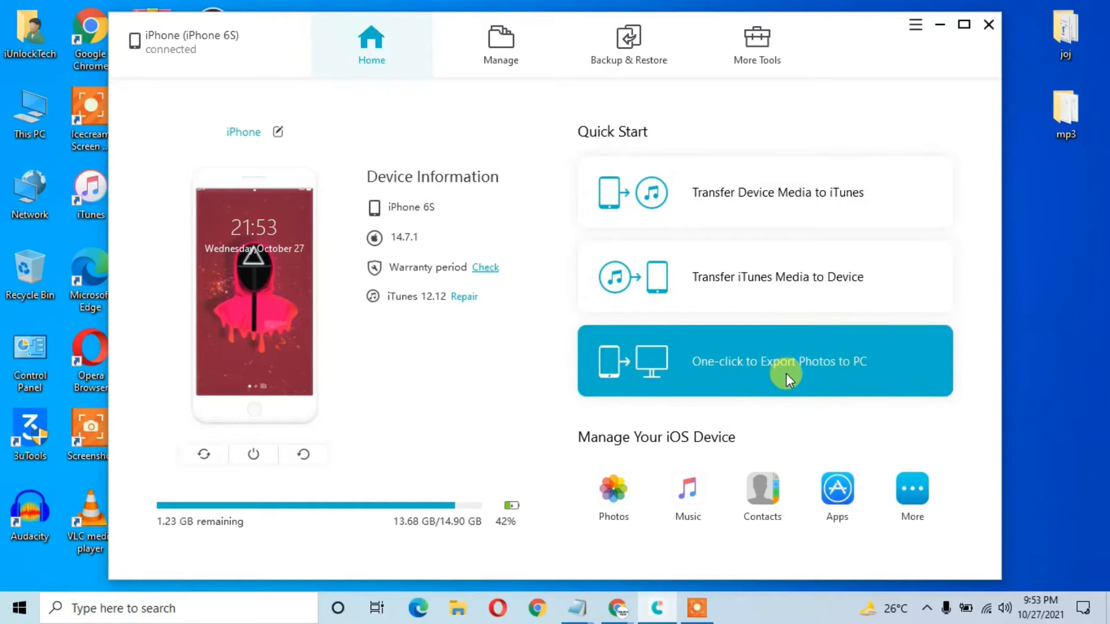
pyautogui.moveTo(861, 7)
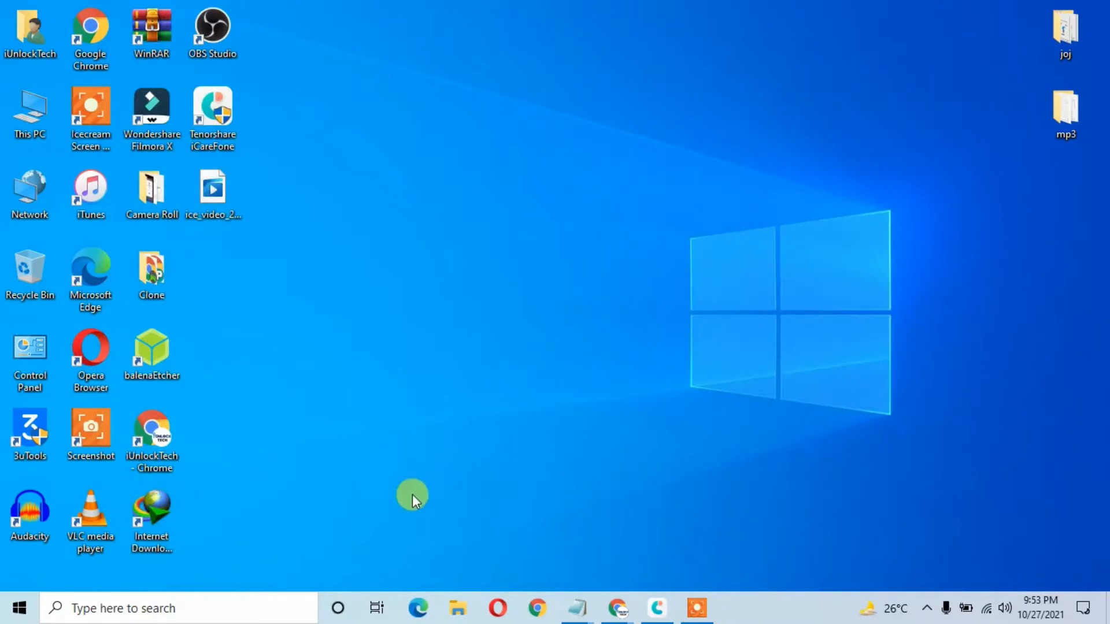
pyautogui.moveTo(617, 607)
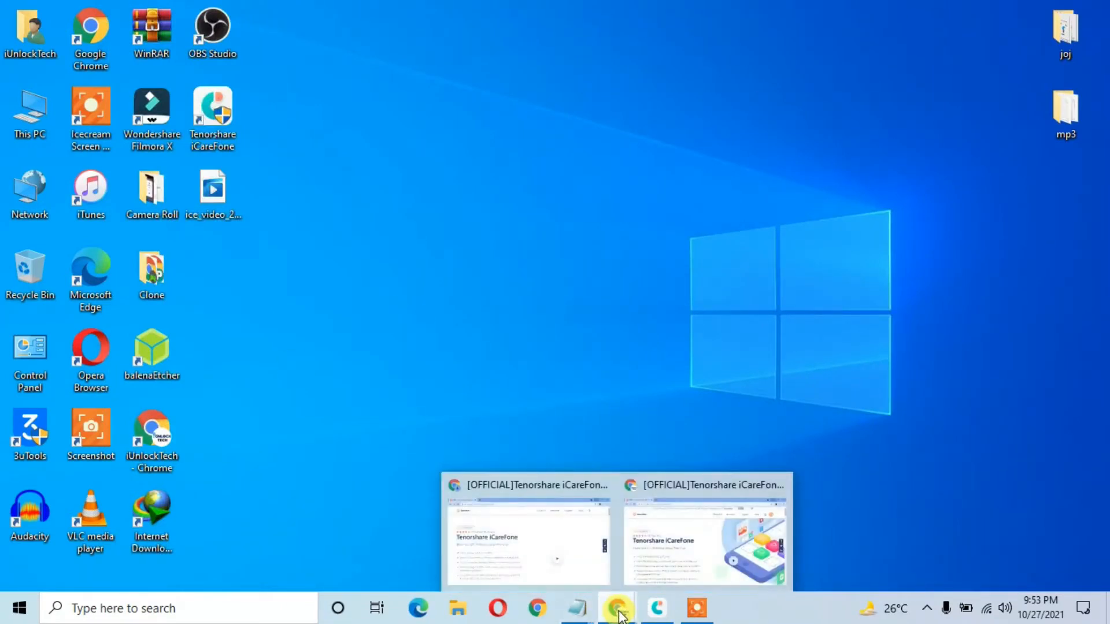
# Step: Show the iCareFone product page's Free Download section, toggling to the Mac version and back to Windows
pyautogui.click(527, 541)
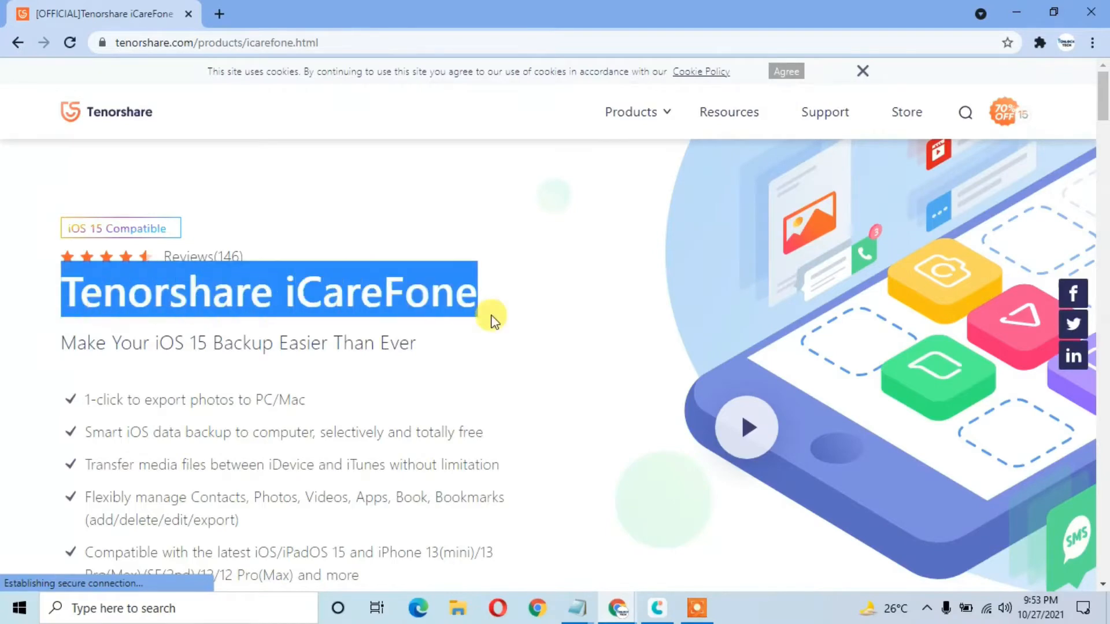
pyautogui.click(430, 367)
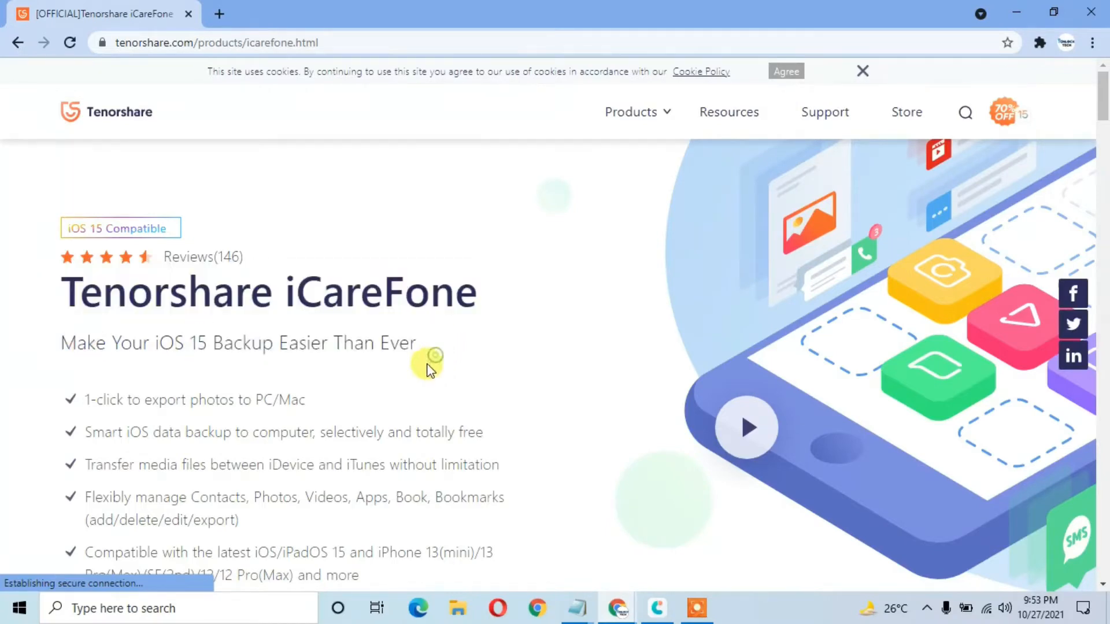
pyautogui.scroll(-3)
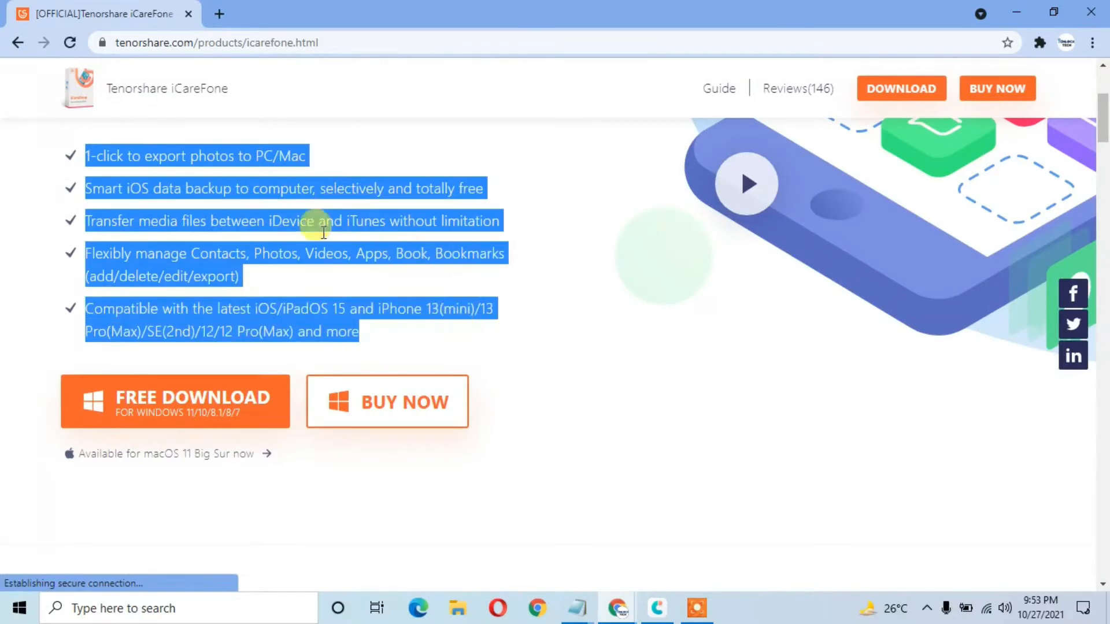
pyautogui.moveTo(212, 397)
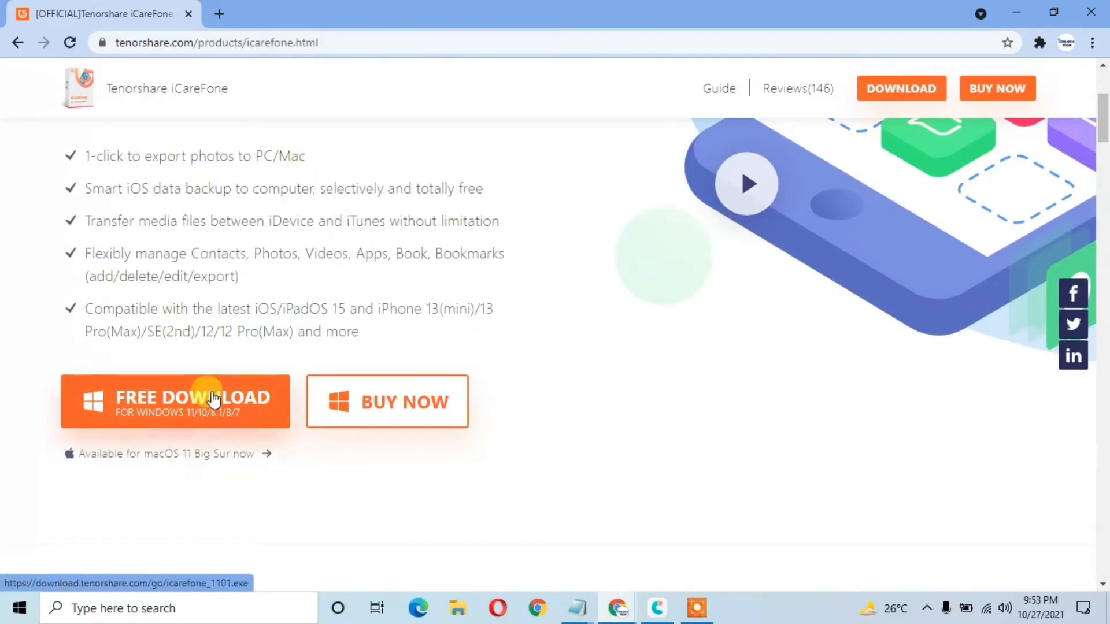
pyautogui.click(175, 401)
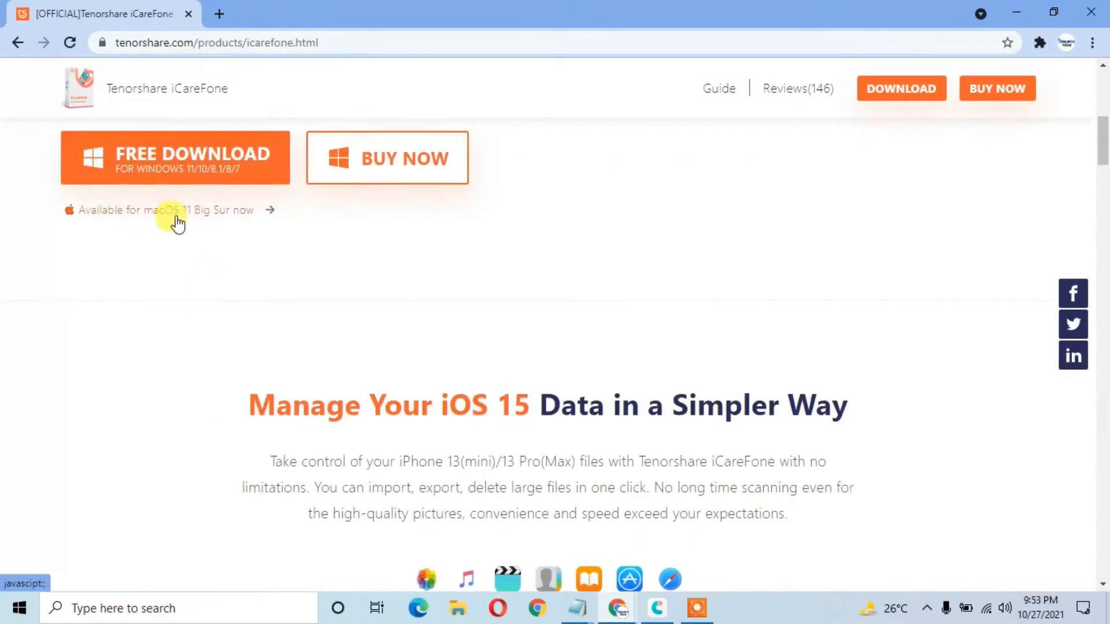
pyautogui.click(173, 211)
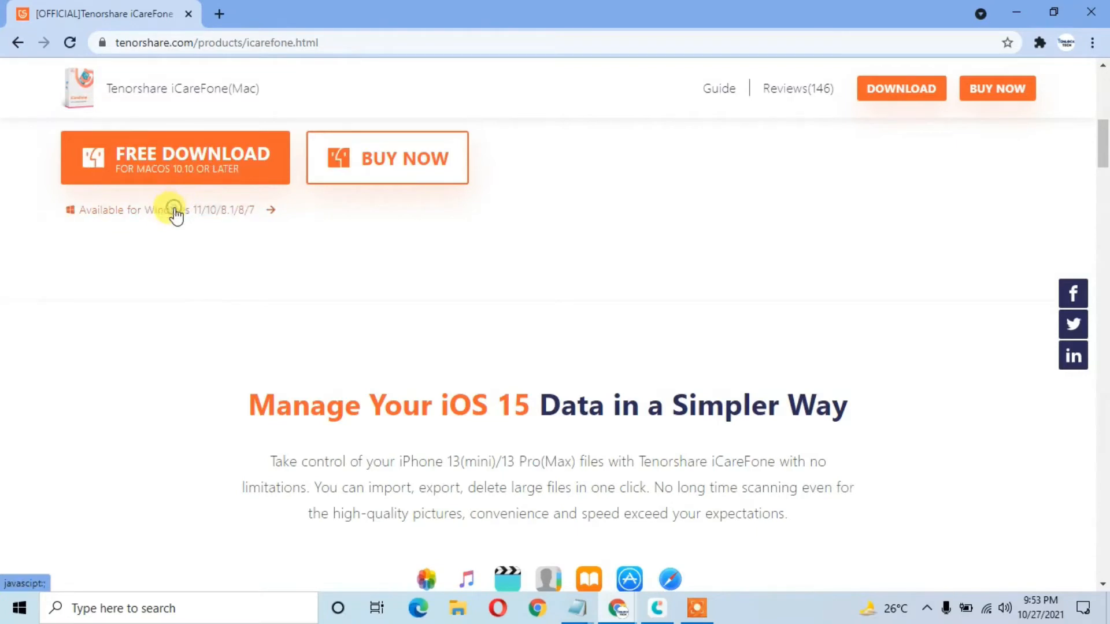
pyautogui.click(170, 210)
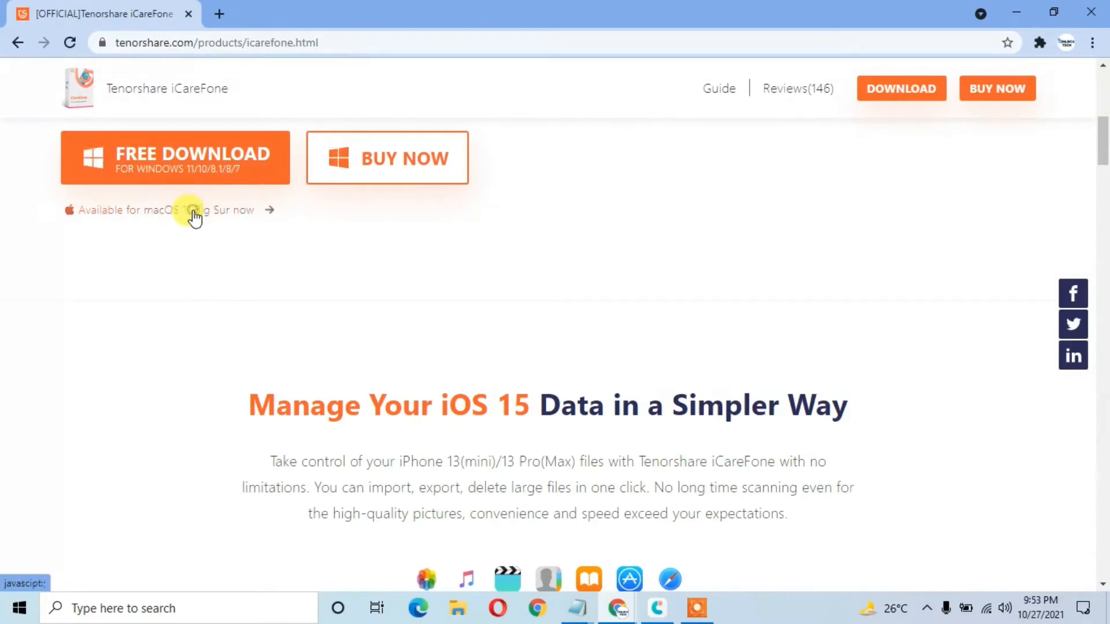
pyautogui.moveTo(200, 158)
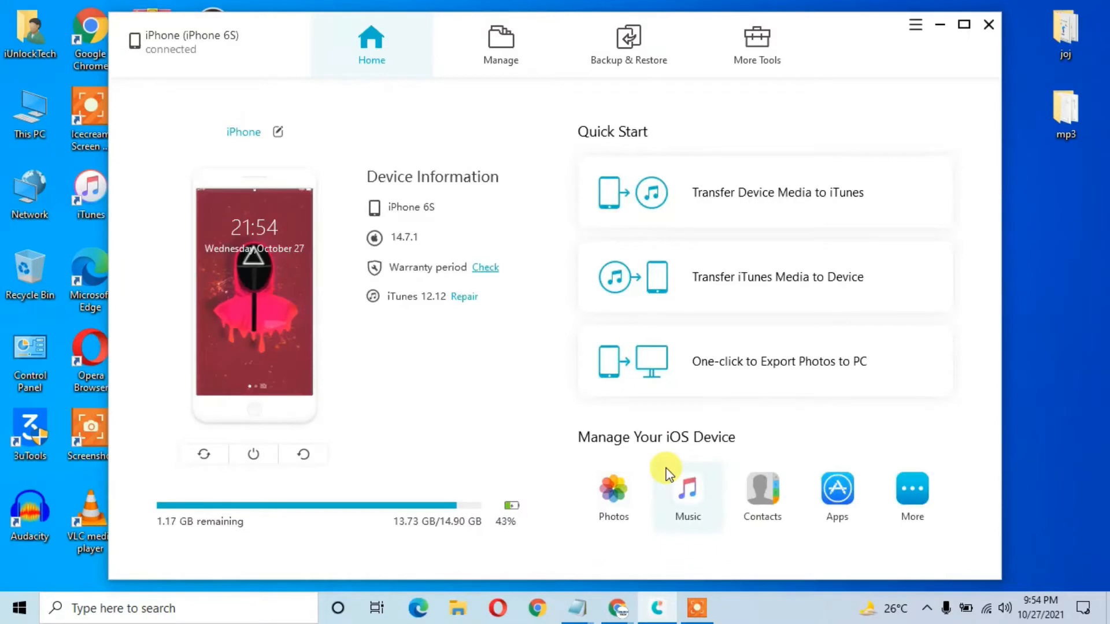
pyautogui.moveTo(466, 140)
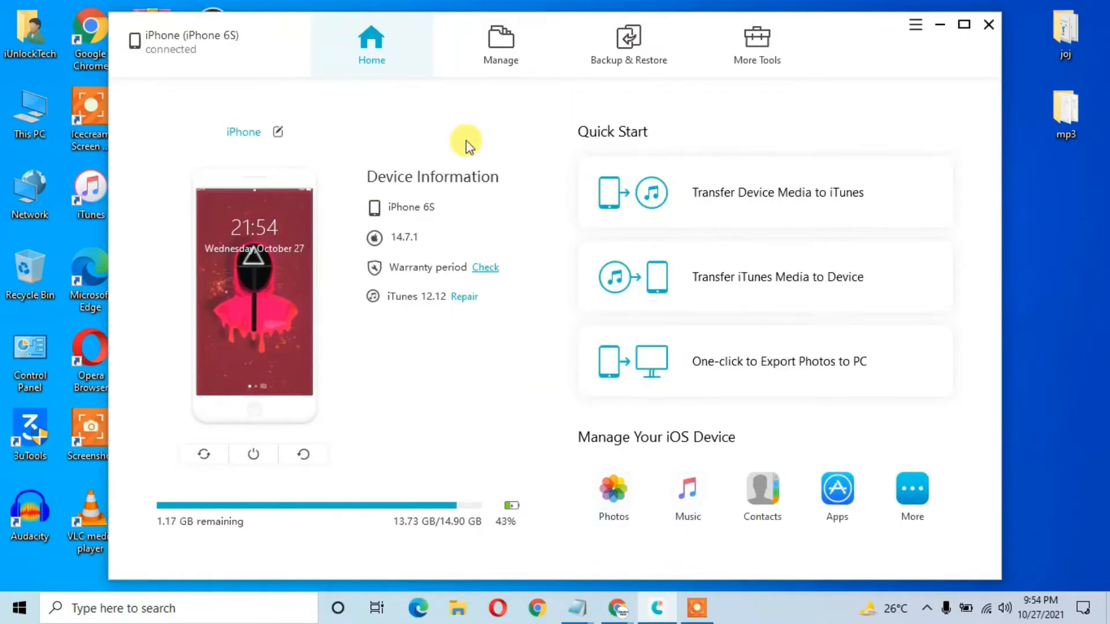
pyautogui.moveTo(626, 33)
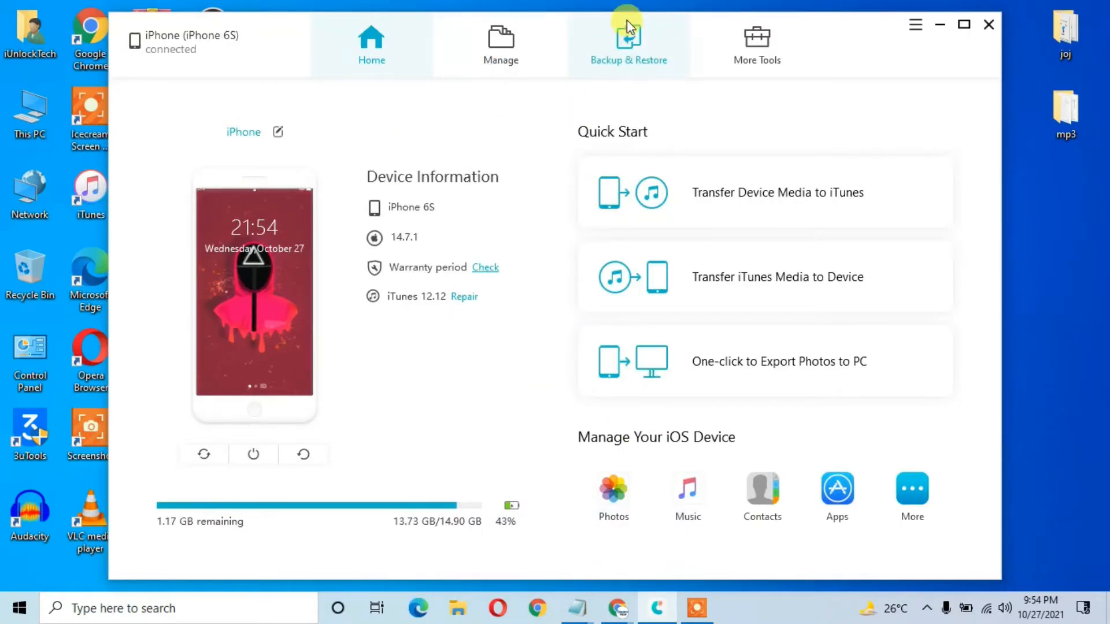
pyautogui.click(627, 42)
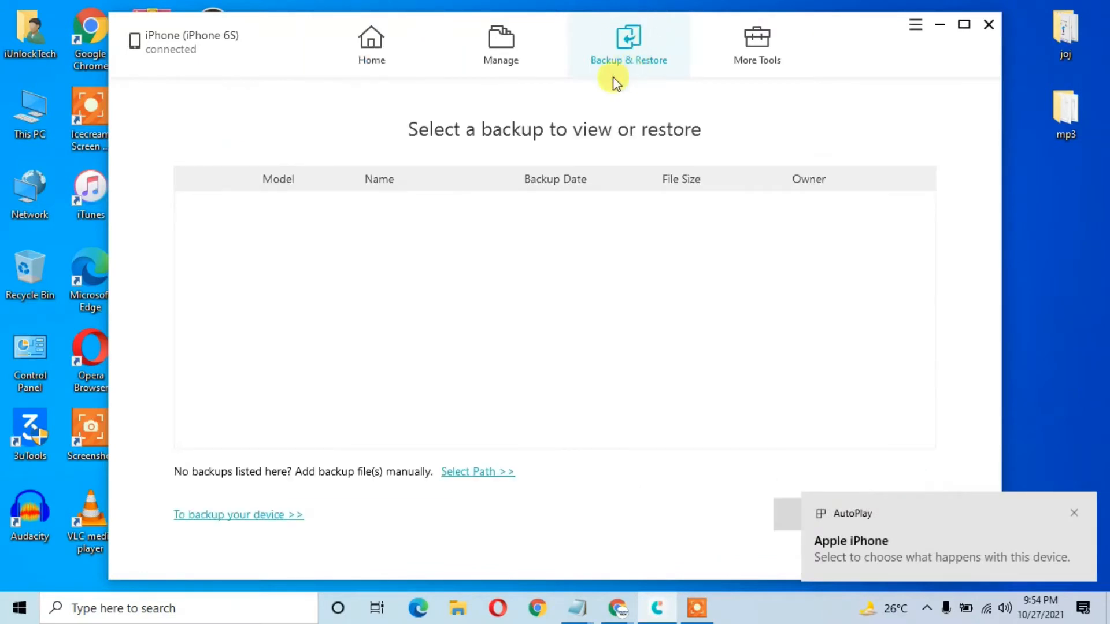
pyautogui.moveTo(478, 472)
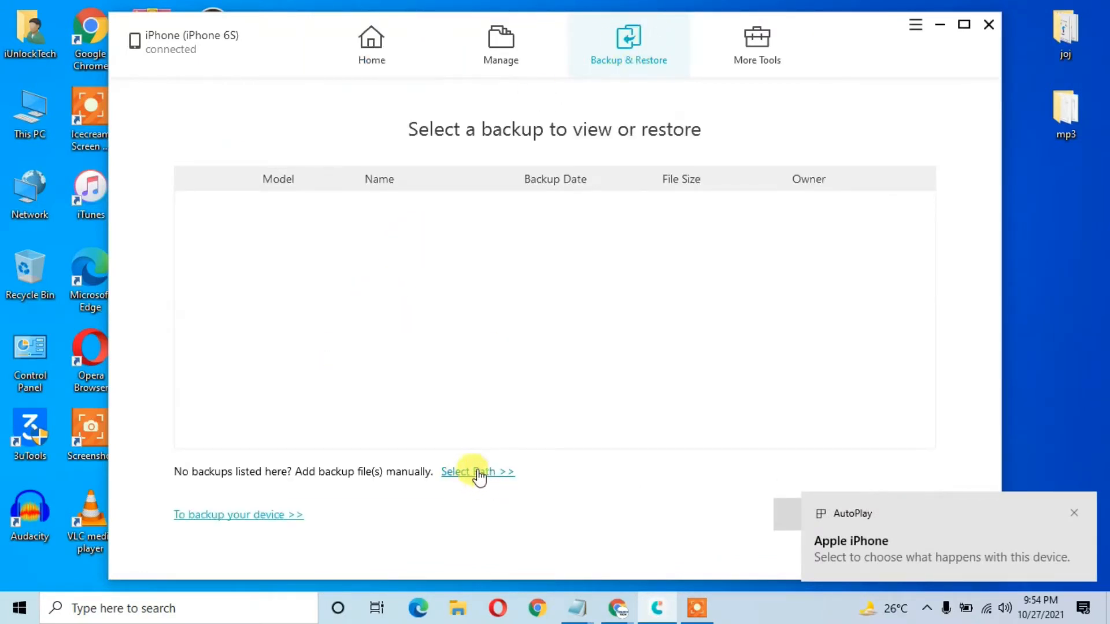
pyautogui.moveTo(501, 59)
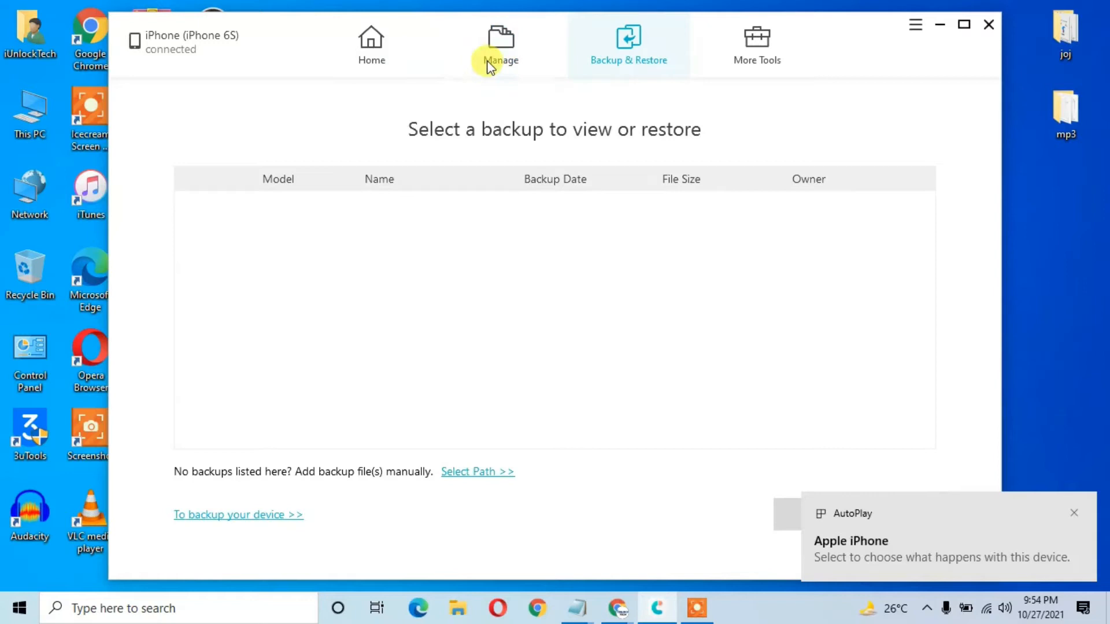
pyautogui.click(500, 44)
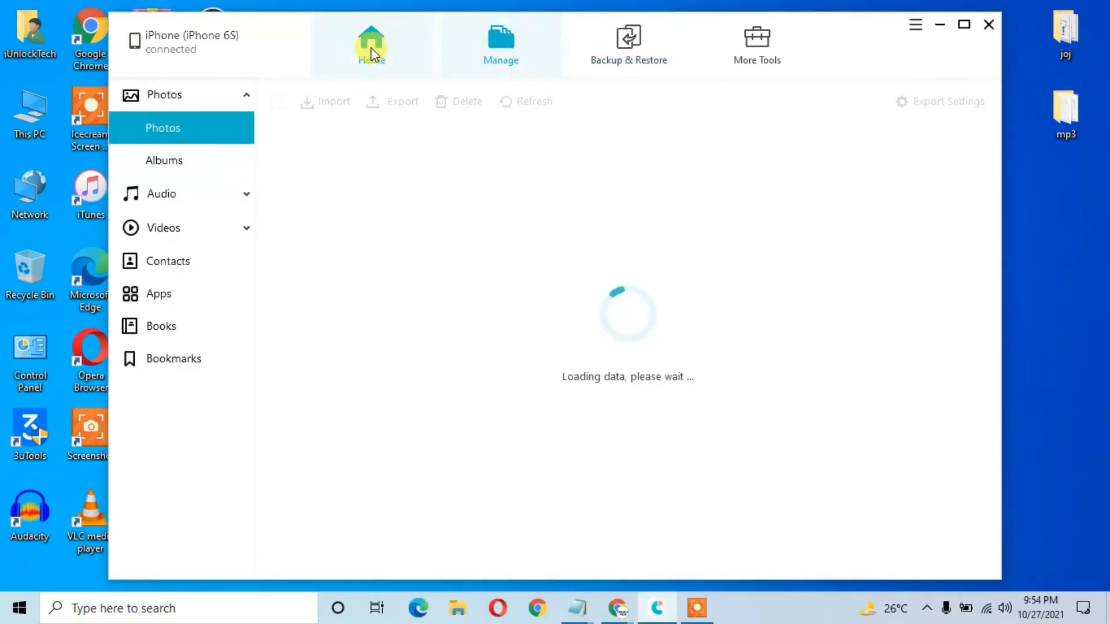
pyautogui.click(371, 44)
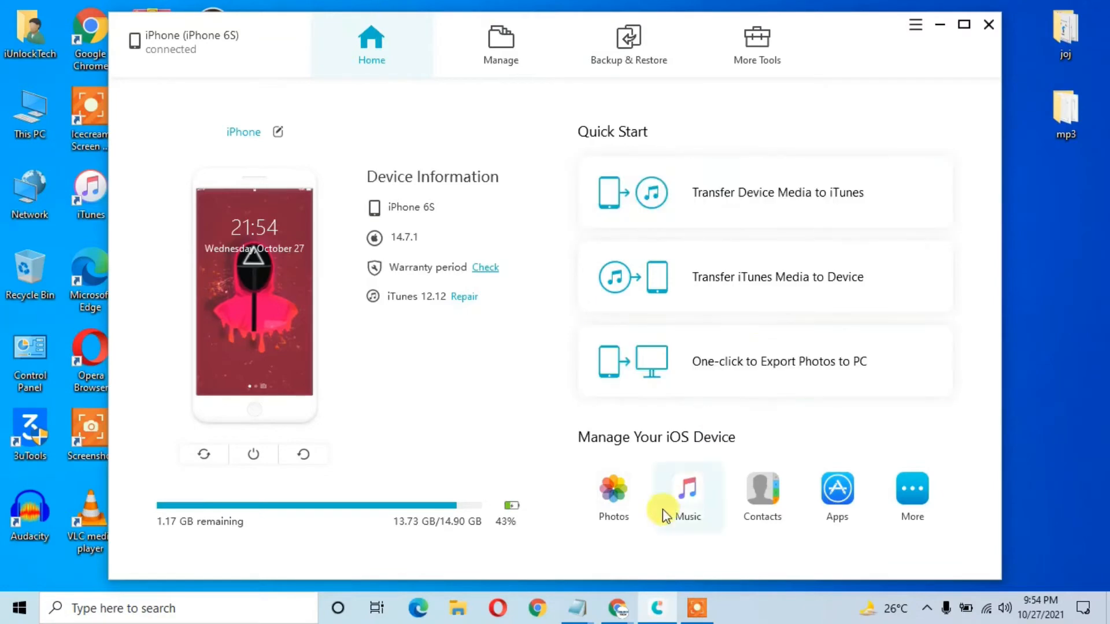
pyautogui.moveTo(613, 492)
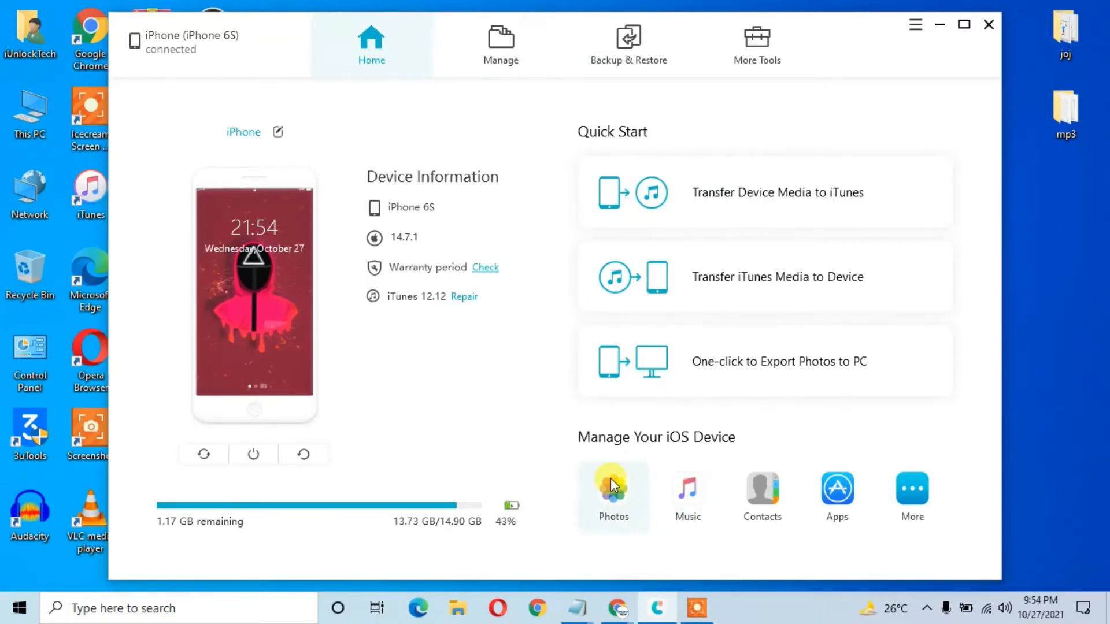
# Step: Export the 18 photos dated 10/27/2021 into New folder on the Desktop
pyautogui.click(613, 496)
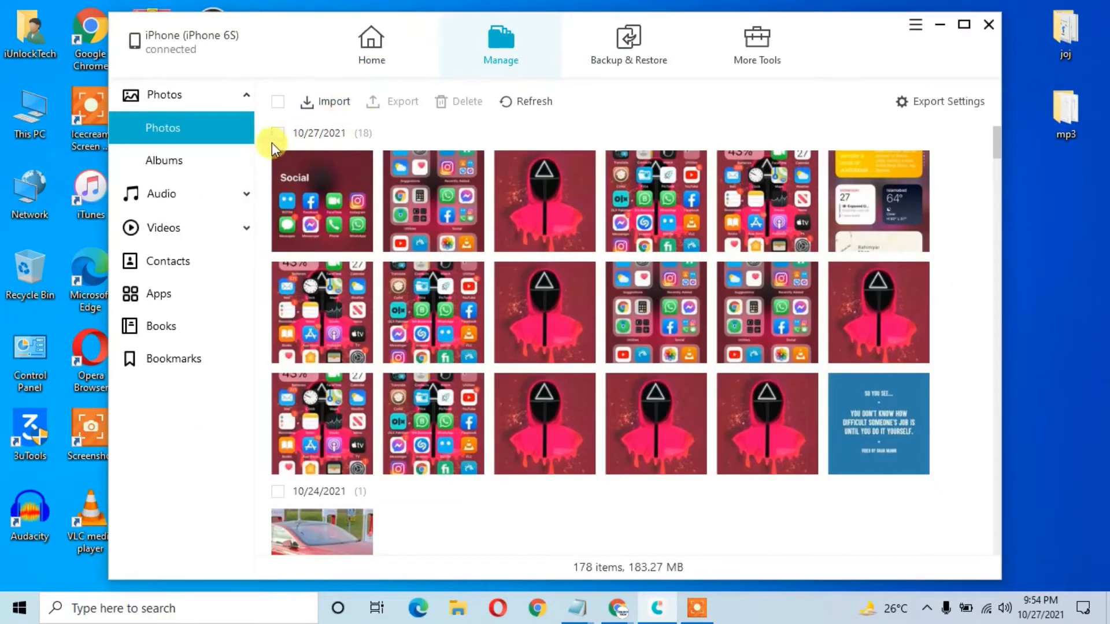
pyautogui.click(276, 133)
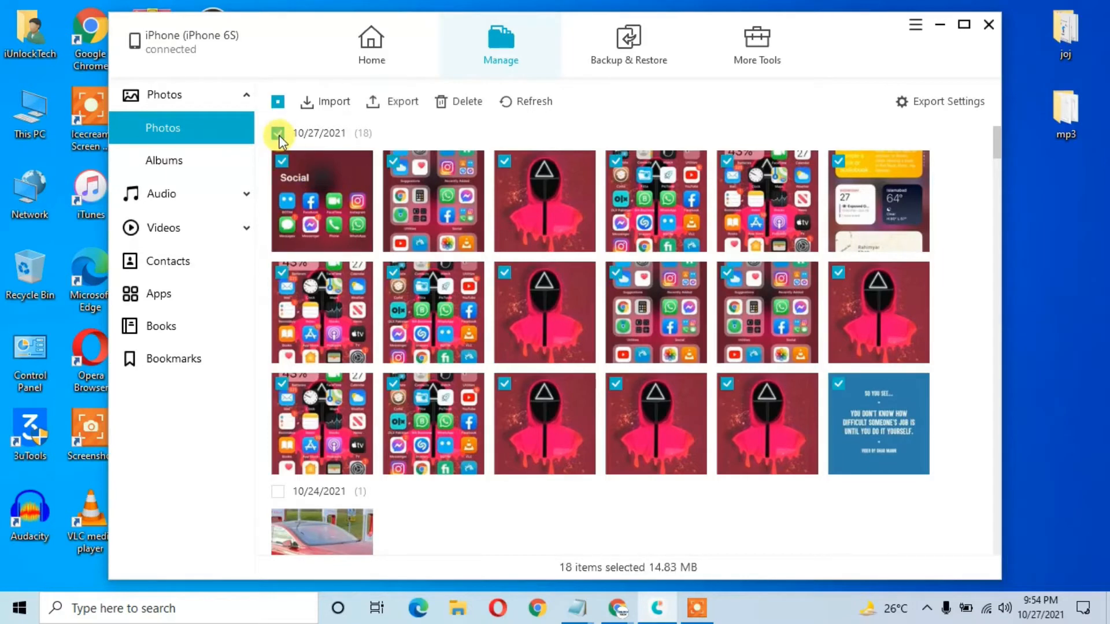
pyautogui.moveTo(402, 102)
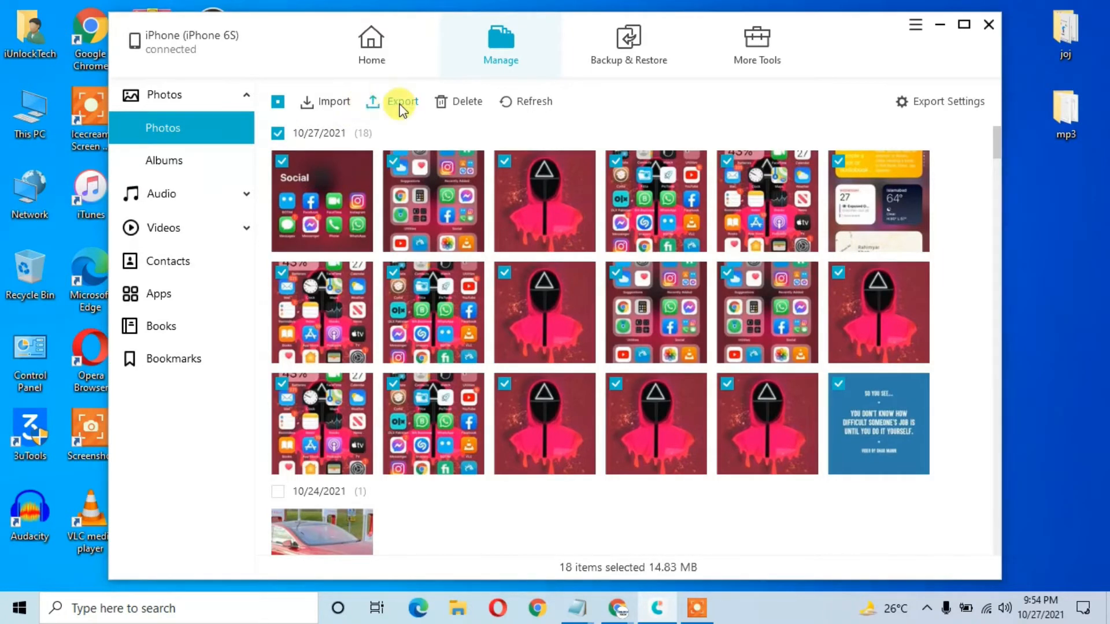
pyautogui.click(402, 102)
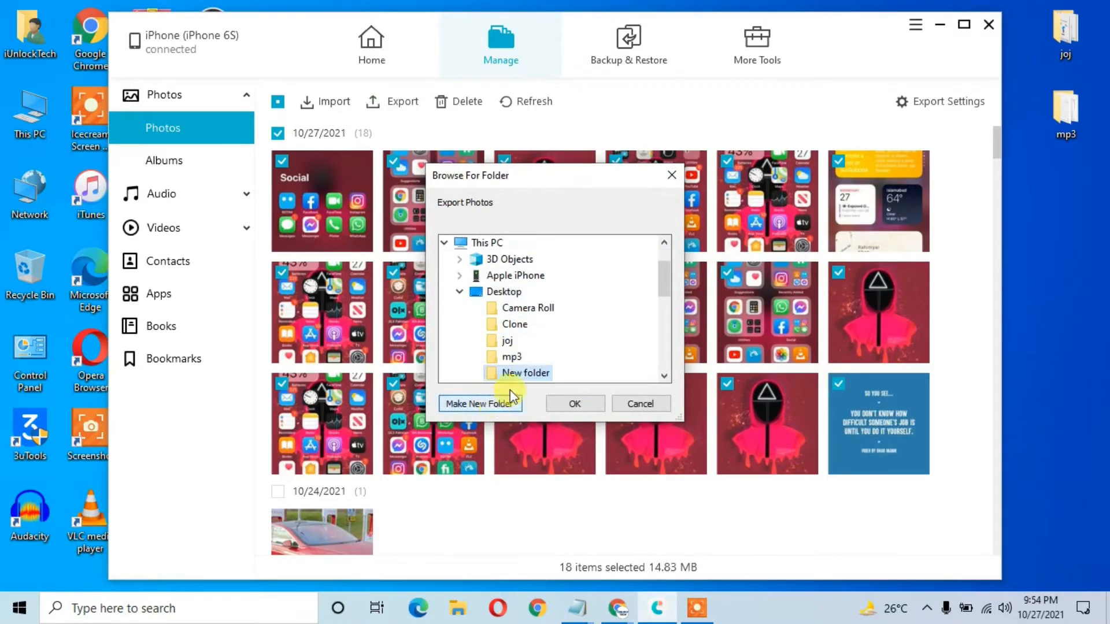
pyautogui.click(575, 404)
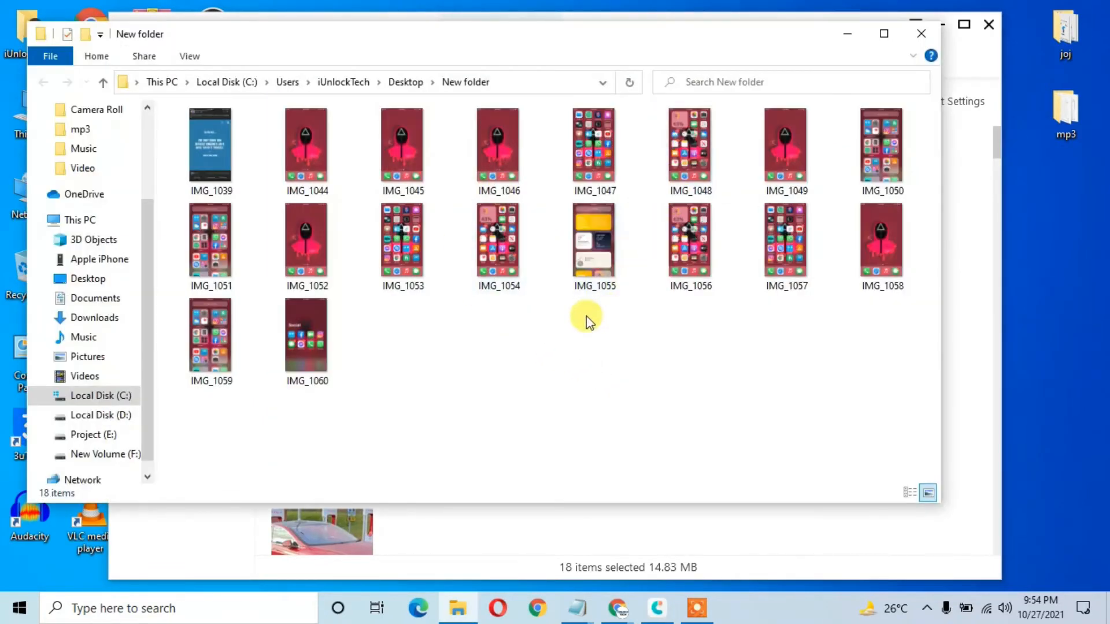
pyautogui.moveTo(922, 33)
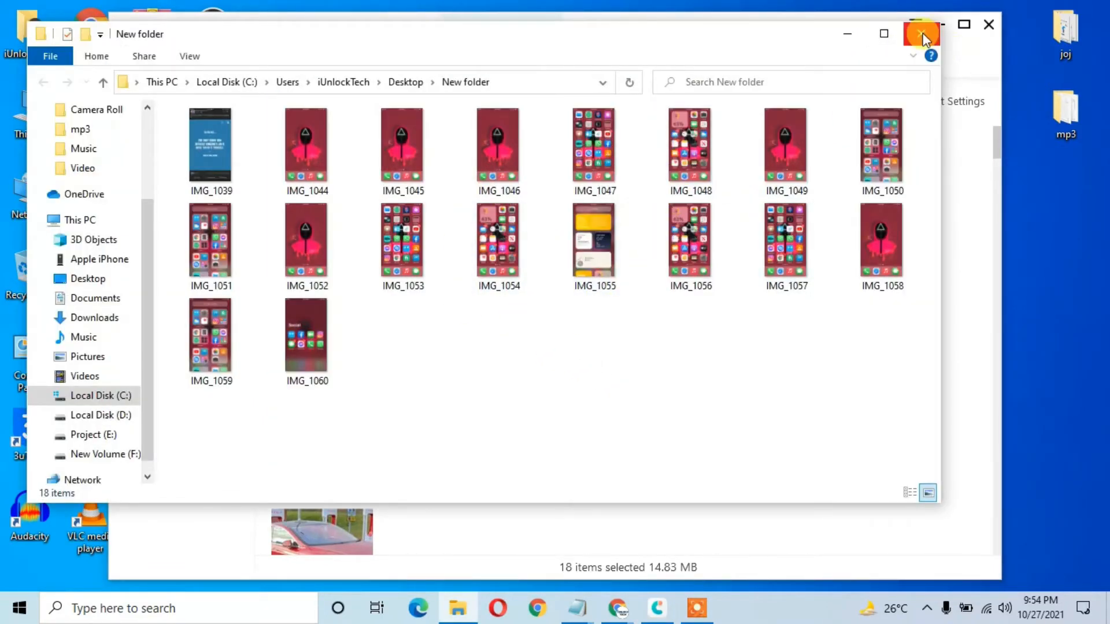
# Step: Close the File Explorer window showing the 18 exported photos
pyautogui.click(923, 33)
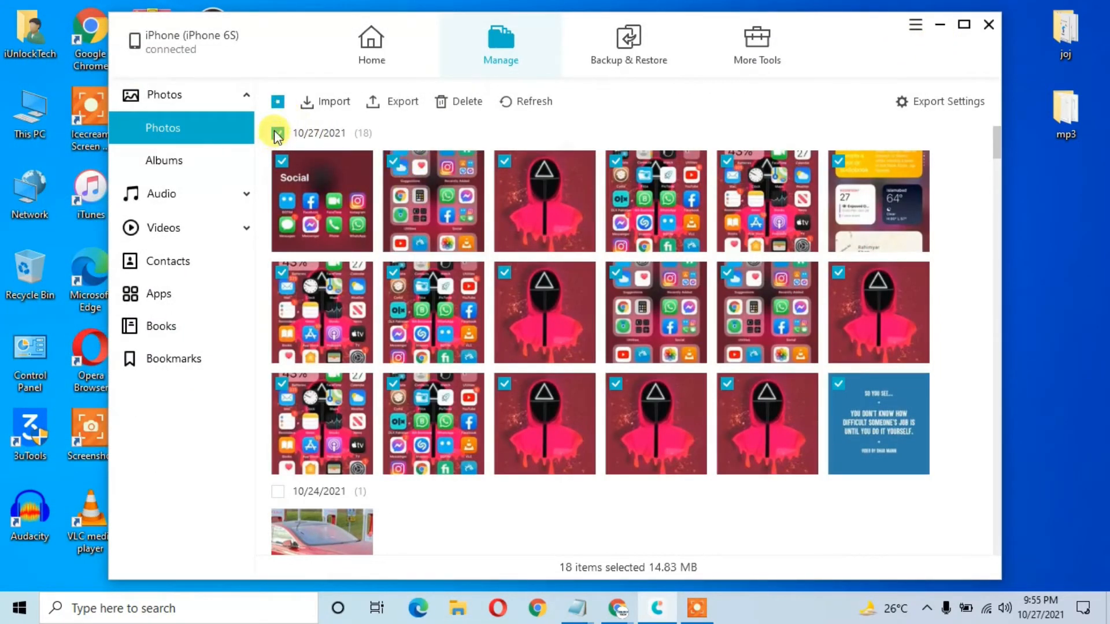
# Step: Choose the photos in Desktop > New folder for import to the iPhone
pyautogui.click(333, 102)
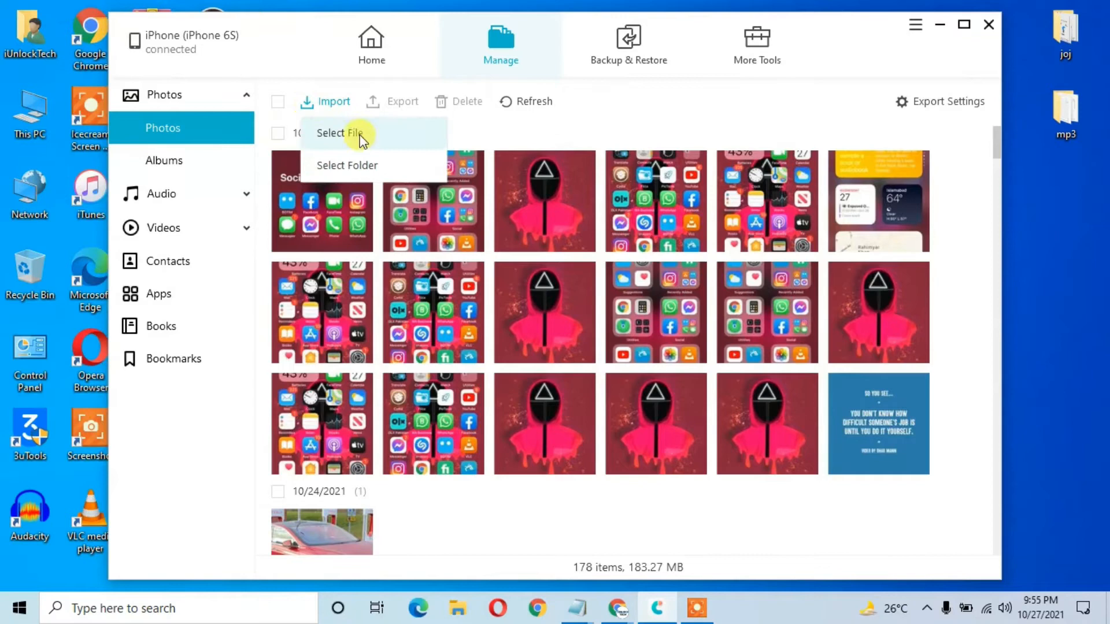
pyautogui.click(340, 133)
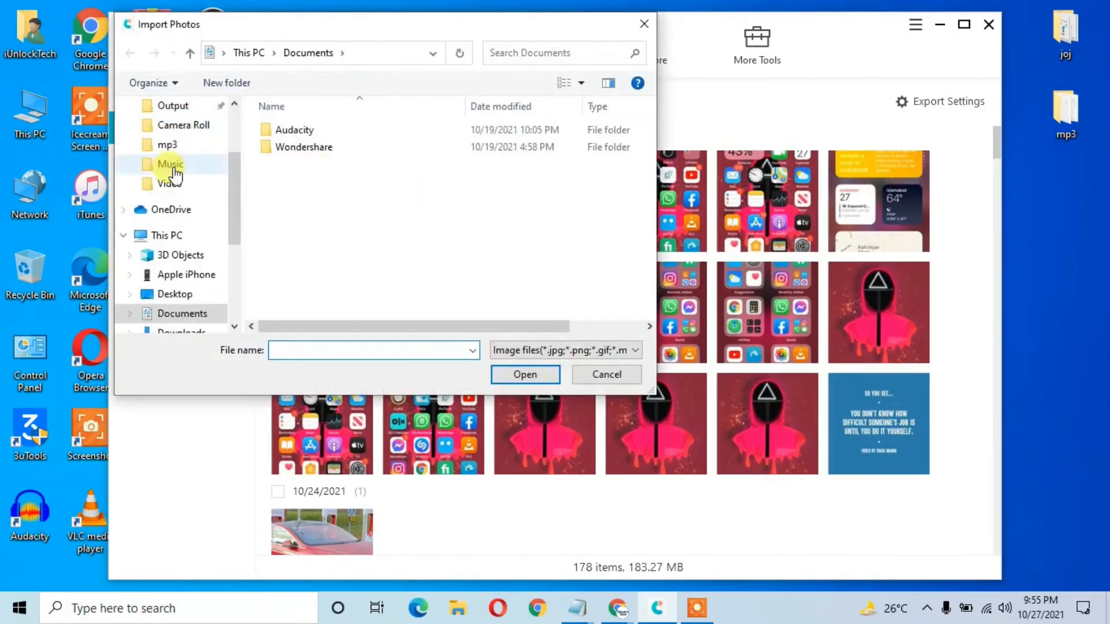
pyautogui.scroll(3)
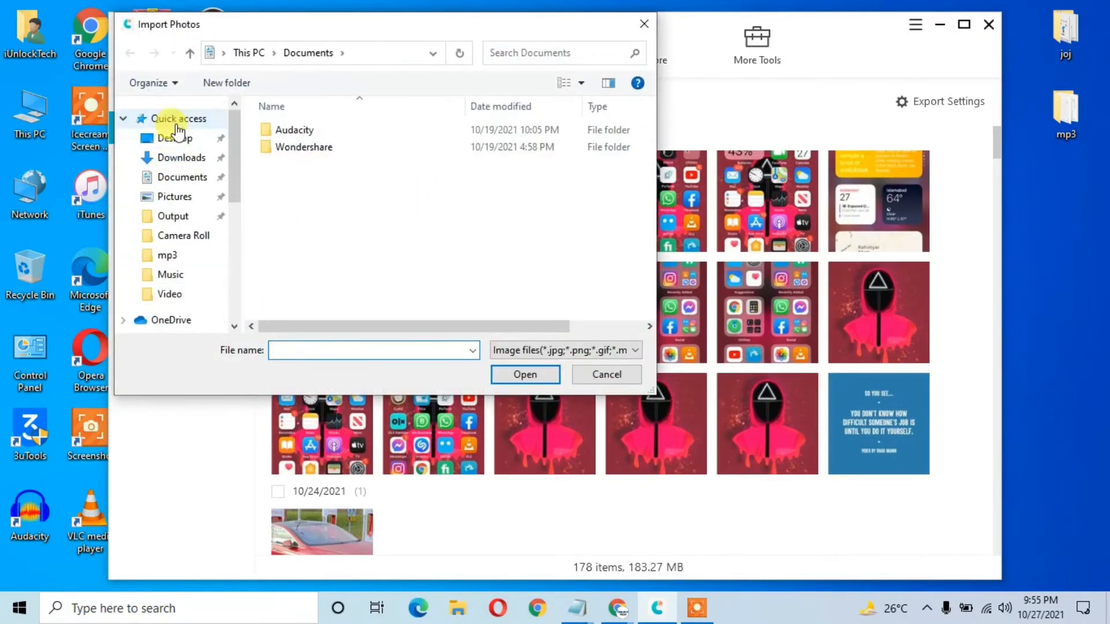
pyautogui.click(175, 137)
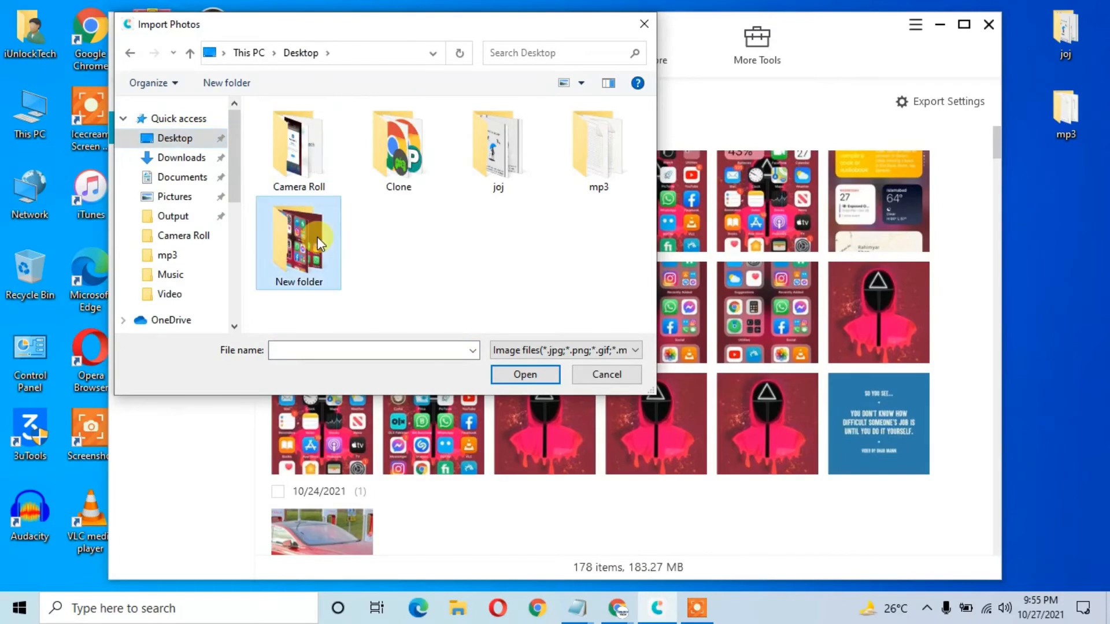
pyautogui.doubleClick(299, 240)
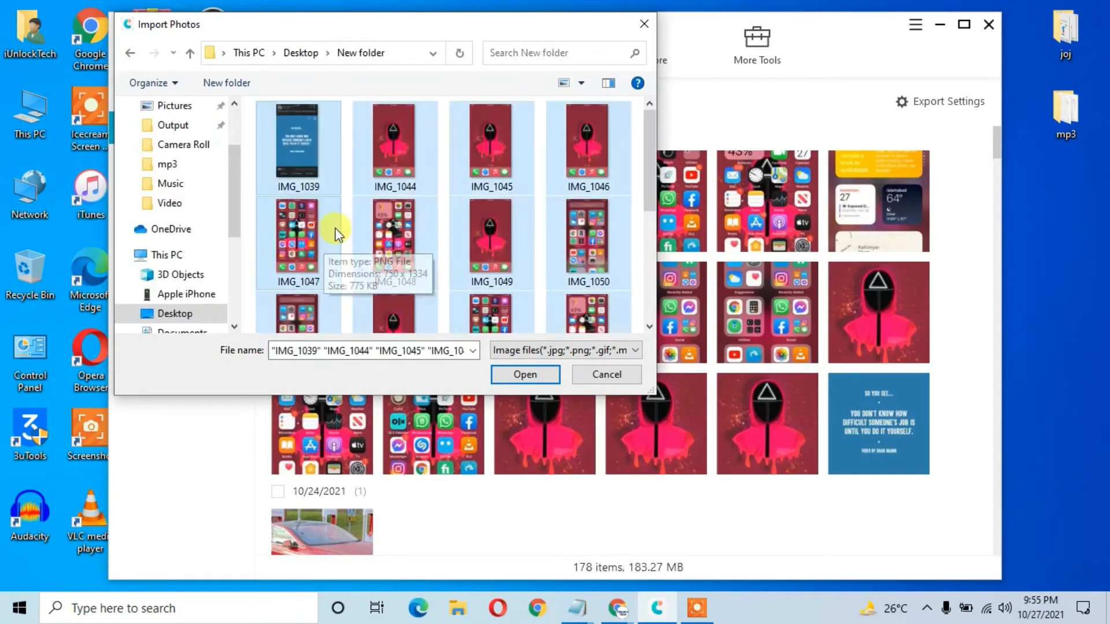
pyautogui.click(524, 375)
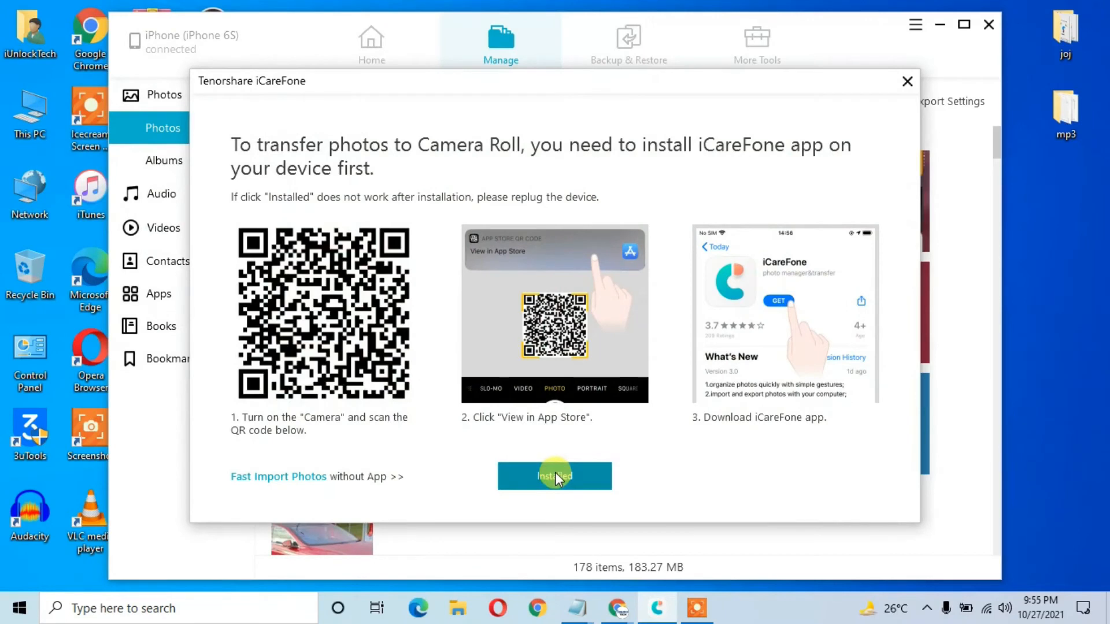
pyautogui.moveTo(603, 460)
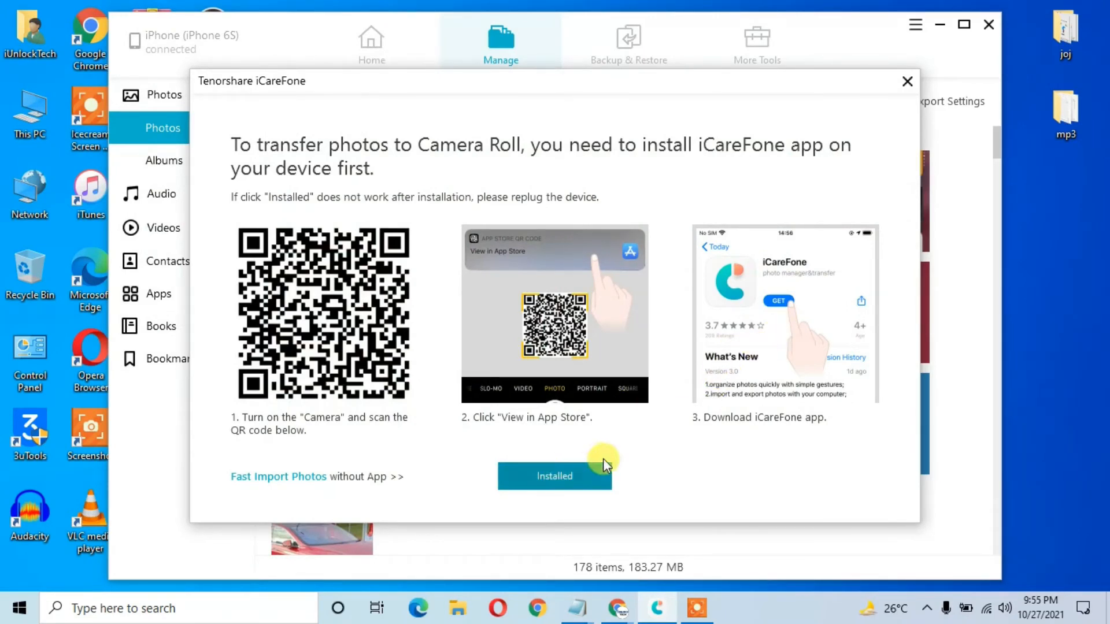
pyautogui.moveTo(312, 484)
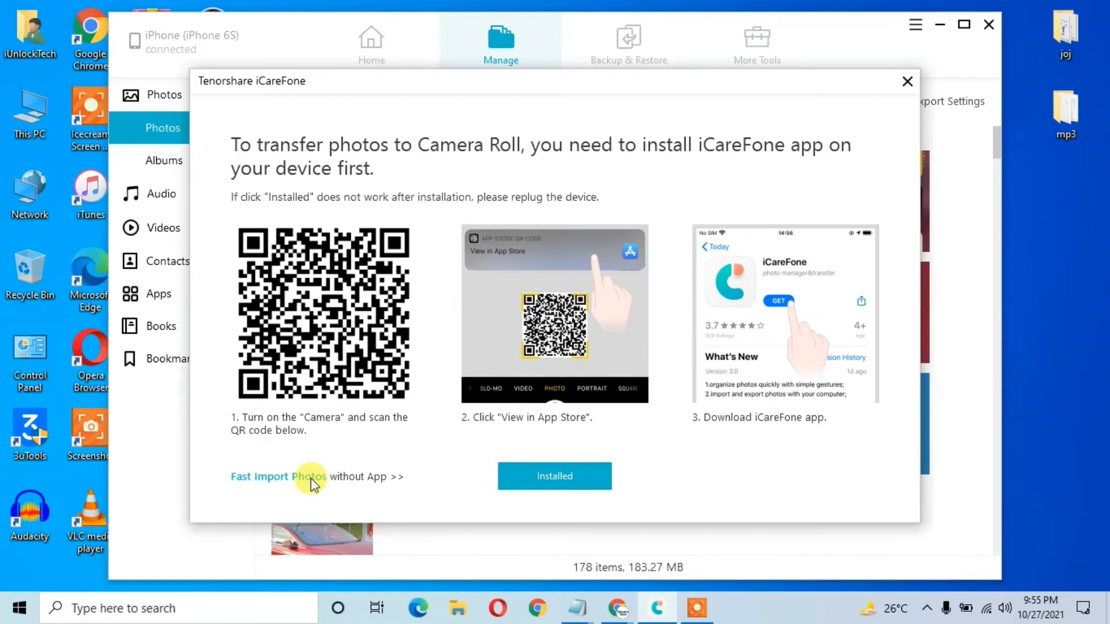
# Step: Use Fast Import without the companion app and acknowledge the finished sync
pyautogui.click(278, 476)
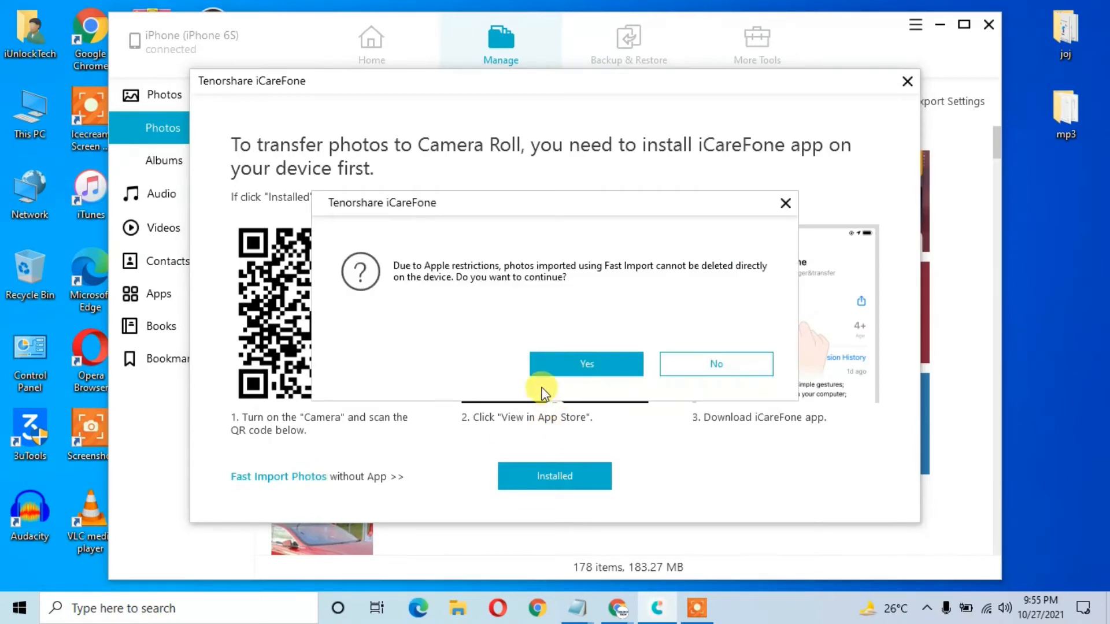
pyautogui.moveTo(716, 364)
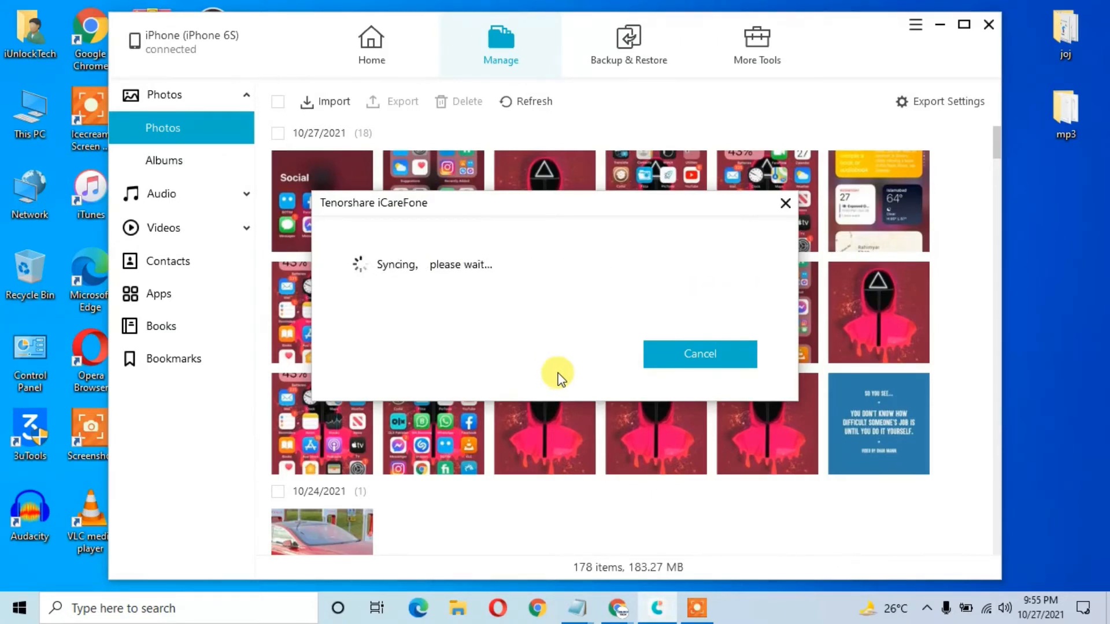
pyautogui.moveTo(603, 342)
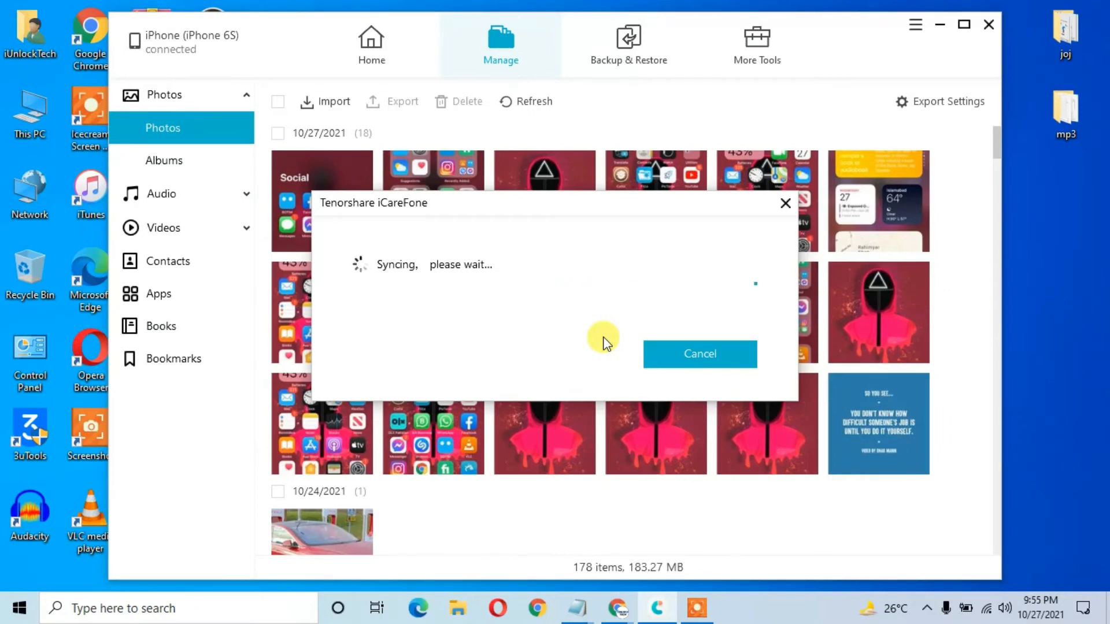
pyautogui.click(699, 354)
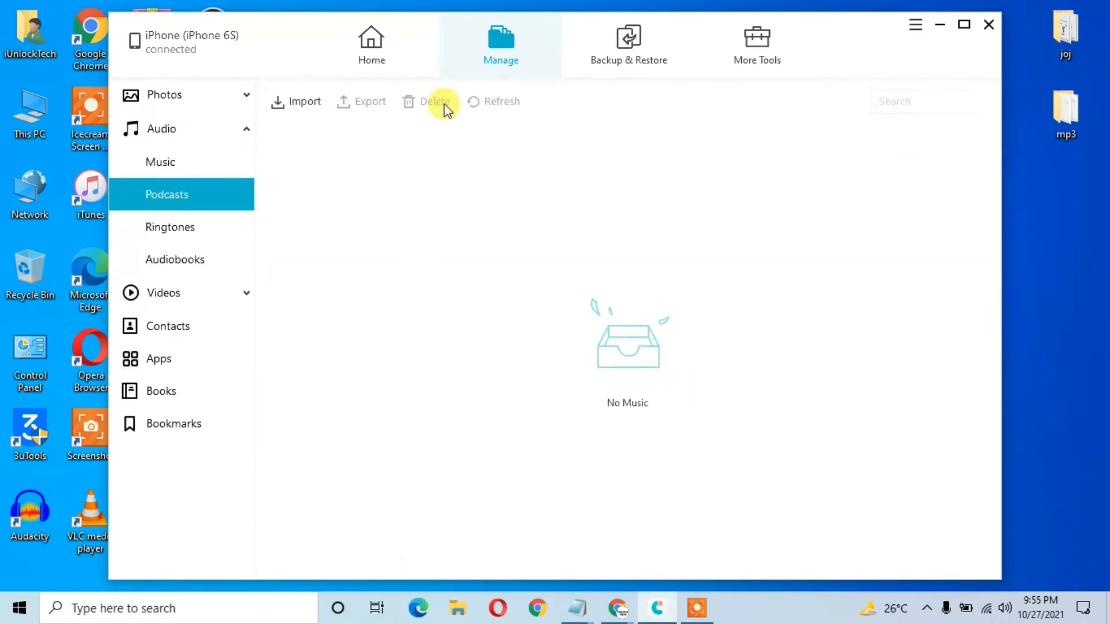
pyautogui.moveTo(161, 162)
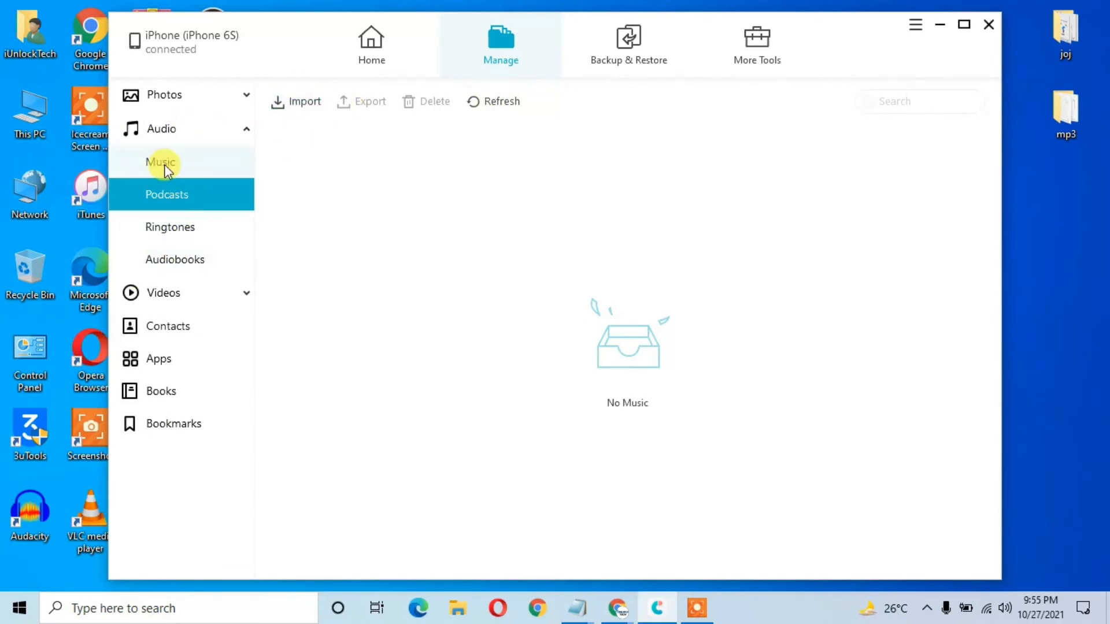
# Step: Import the Crock Pot - Diamond Ortiz track from Downloads > Music into Podcasts
pyautogui.click(304, 102)
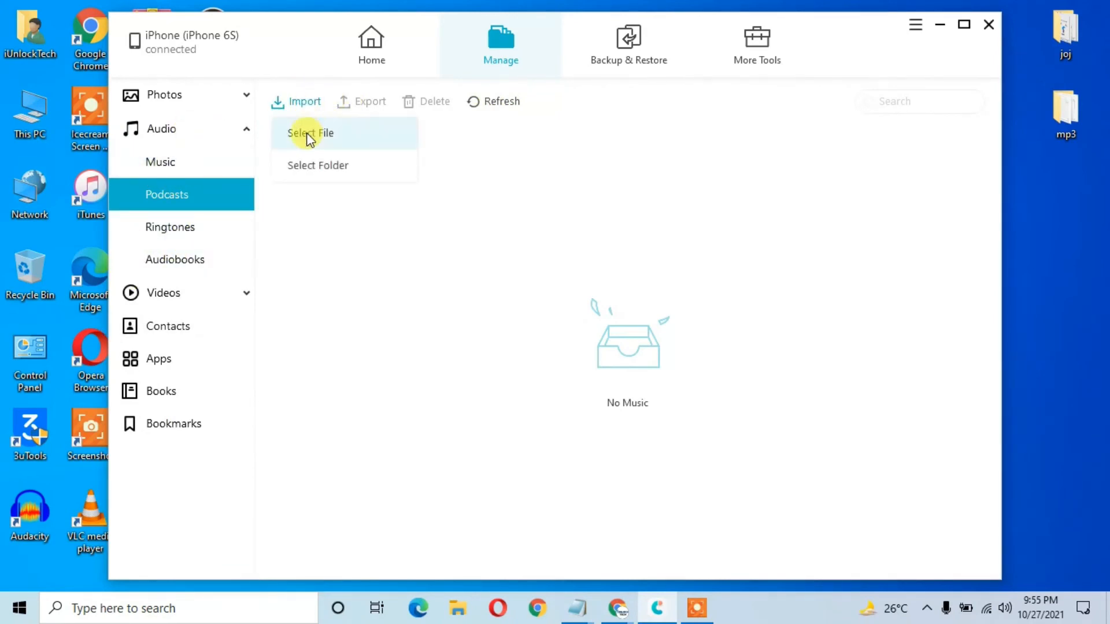
pyautogui.click(310, 133)
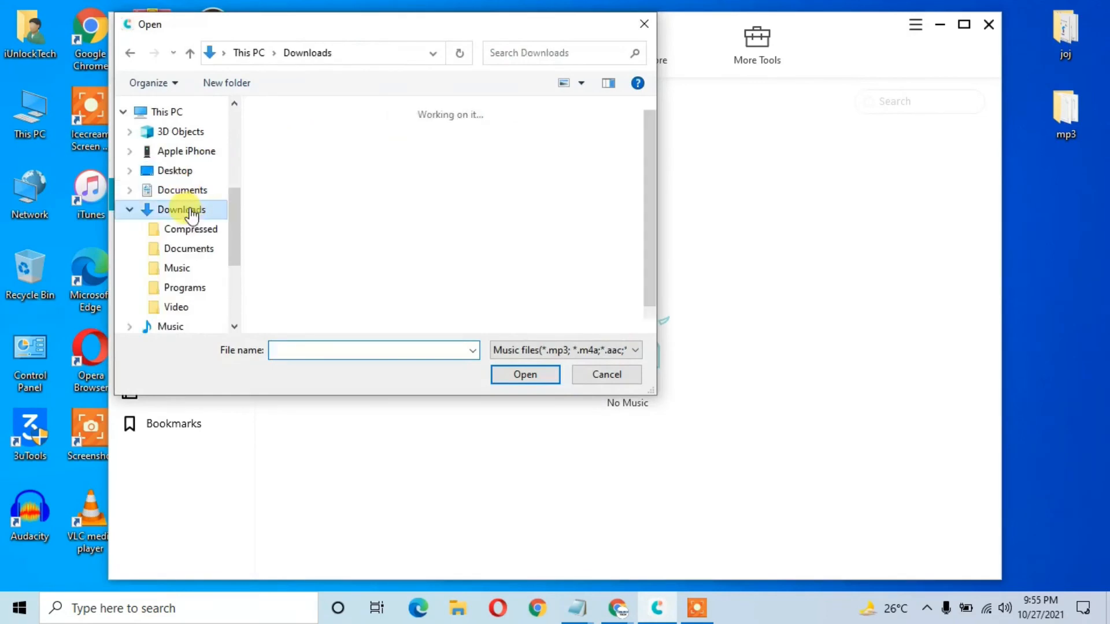
pyautogui.click(185, 210)
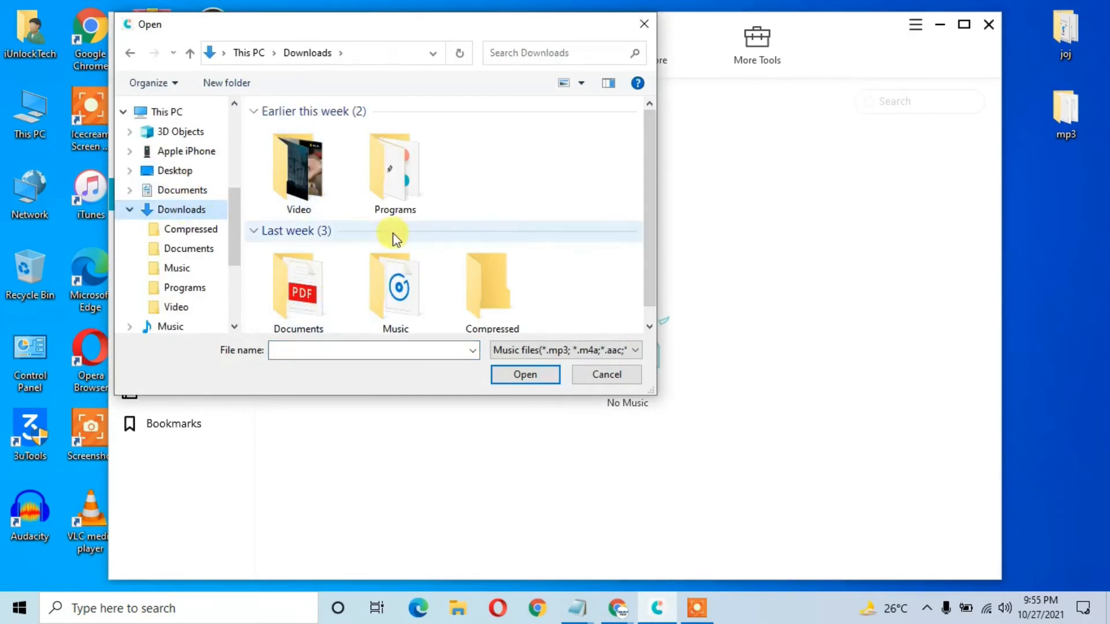
pyautogui.doubleClick(395, 287)
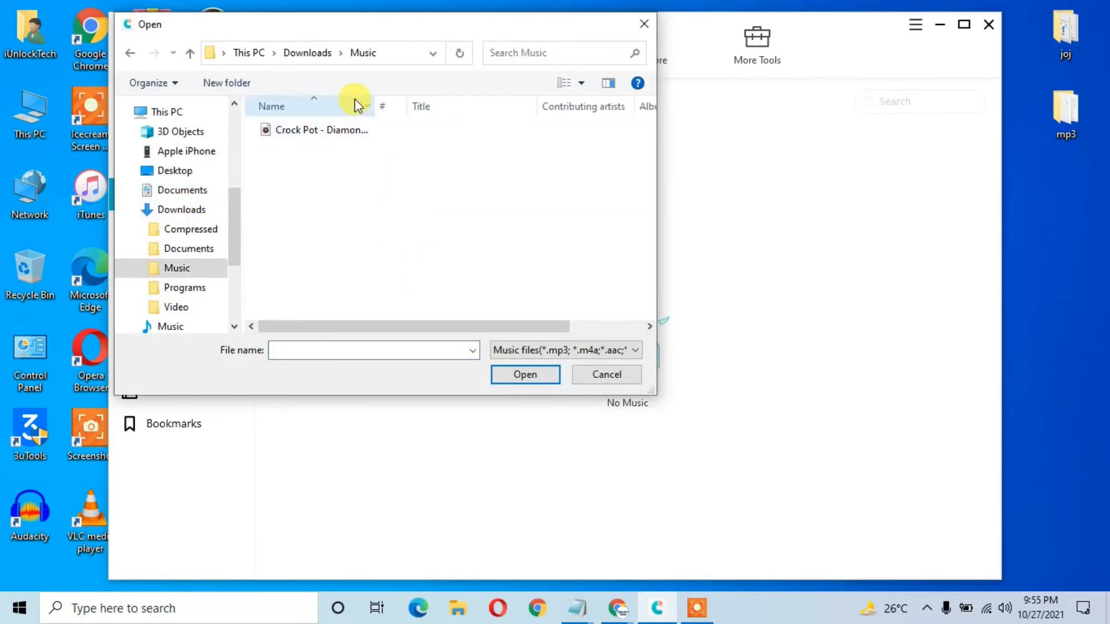
pyautogui.click(524, 374)
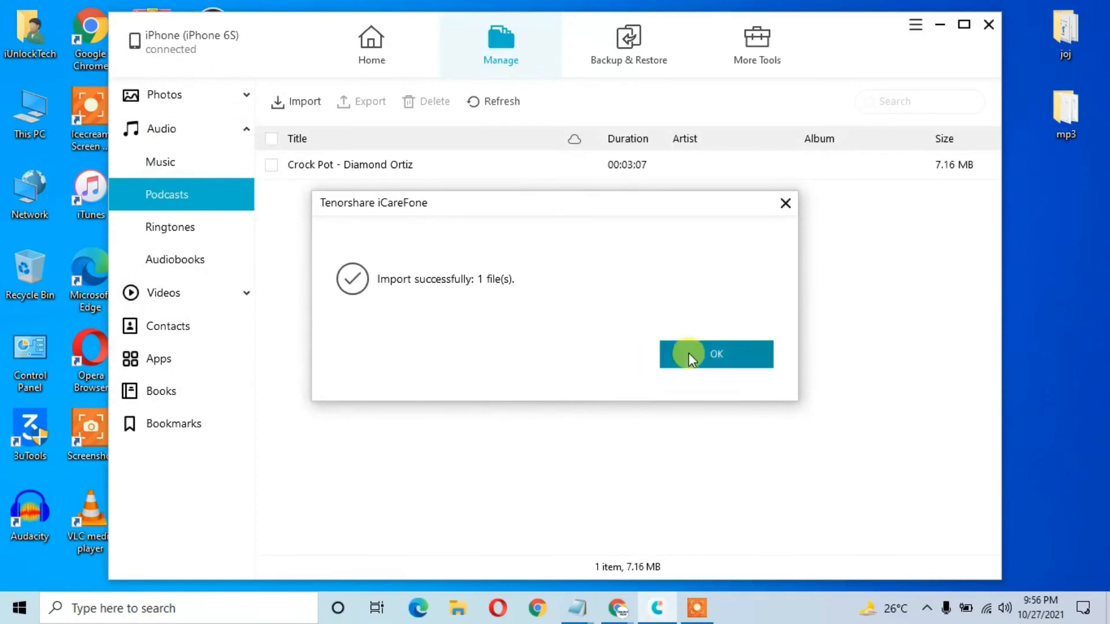
pyautogui.click(714, 354)
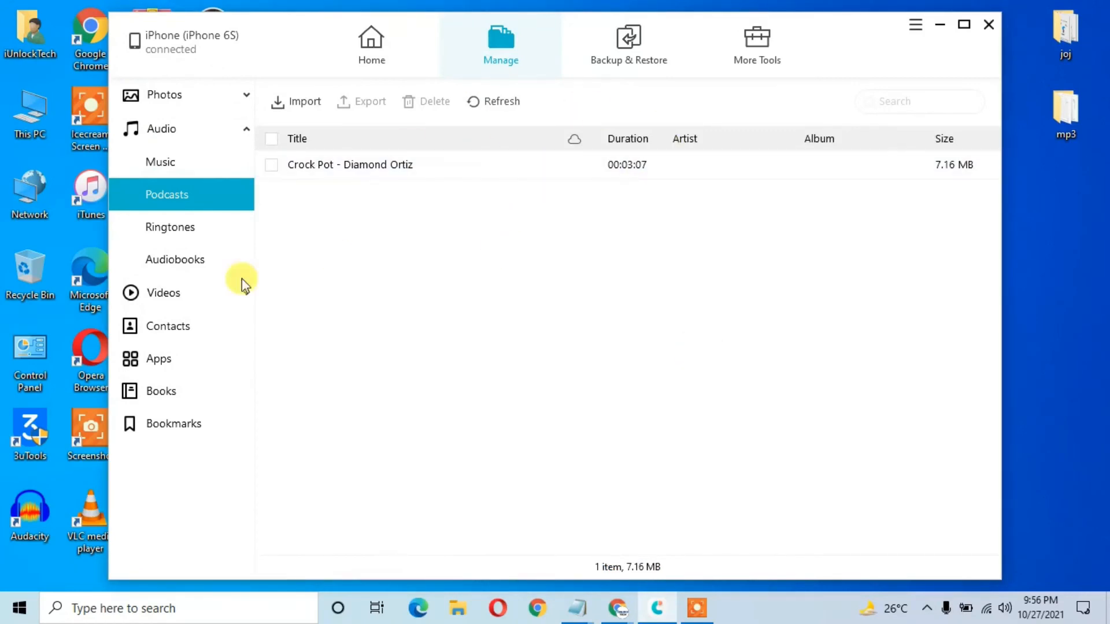
# Step: Browse the Videos and Contacts sections, then return to the iPhone device overview
pyautogui.click(163, 292)
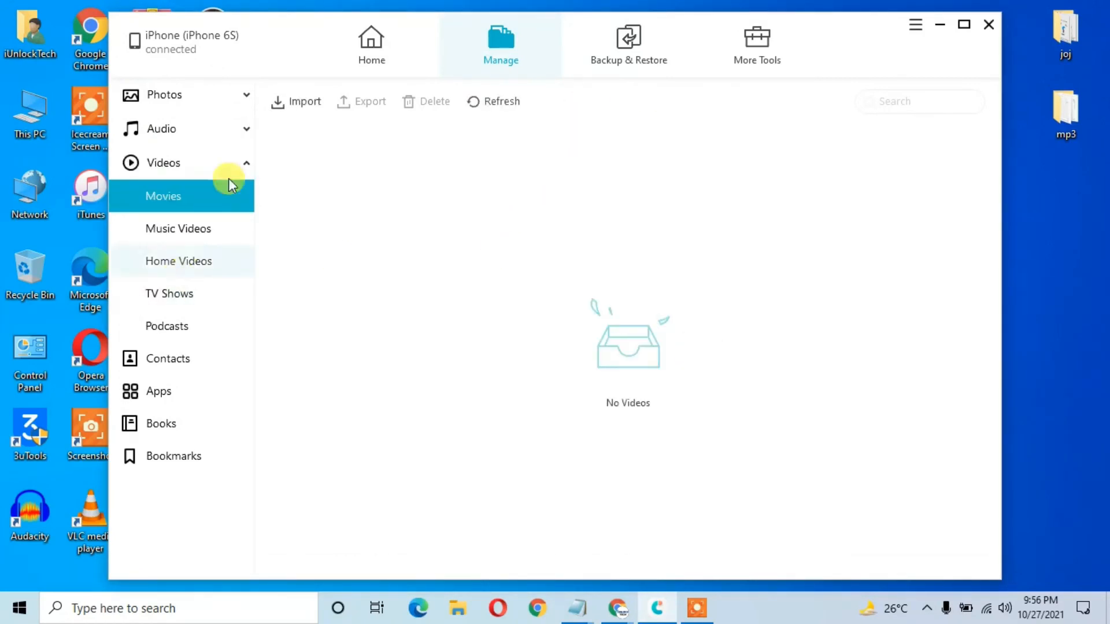
pyautogui.moveTo(177, 390)
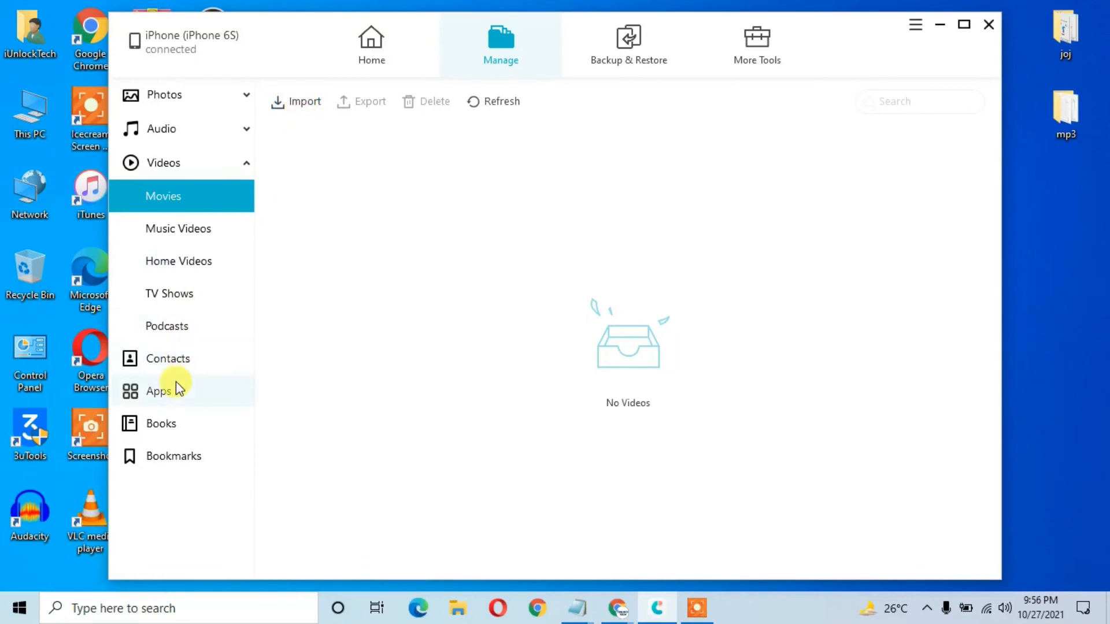
pyautogui.click(167, 359)
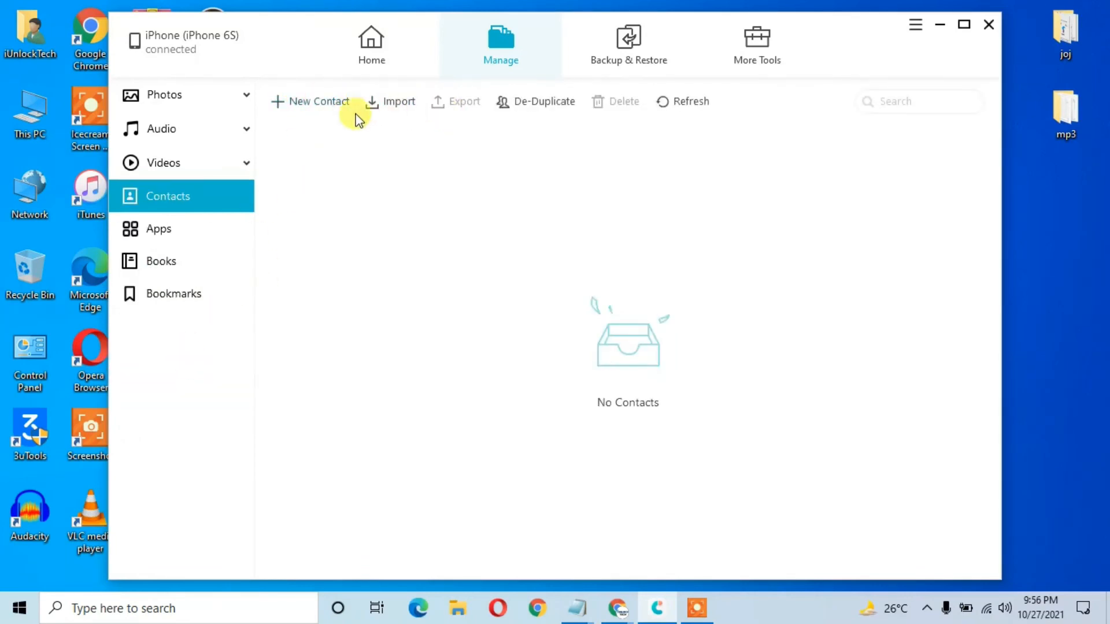
pyautogui.moveTo(524, 127)
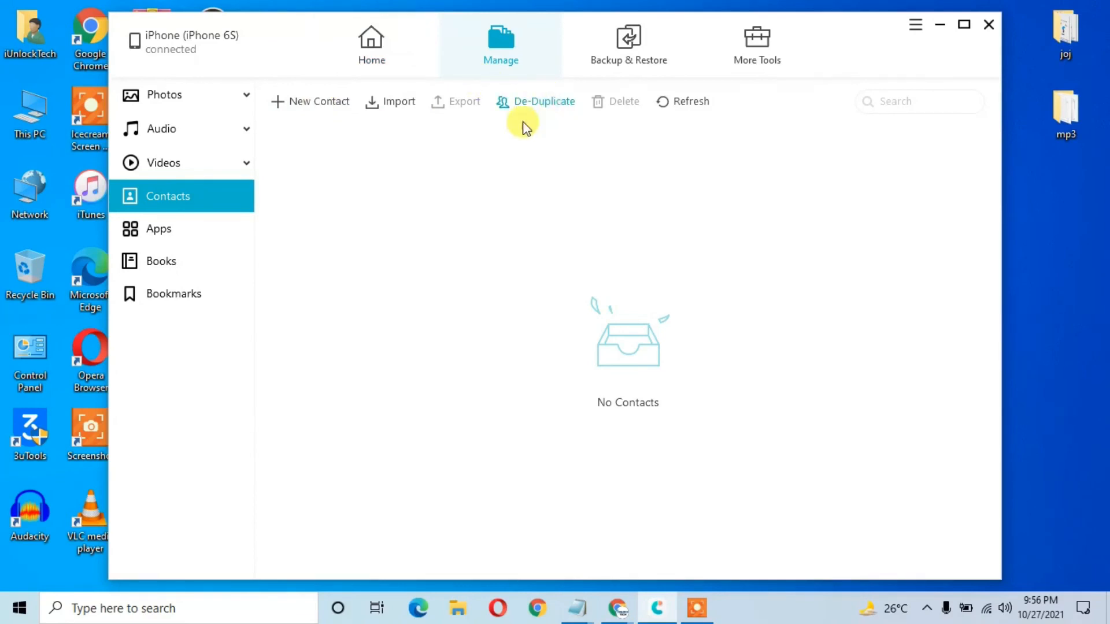
pyautogui.moveTo(371, 49)
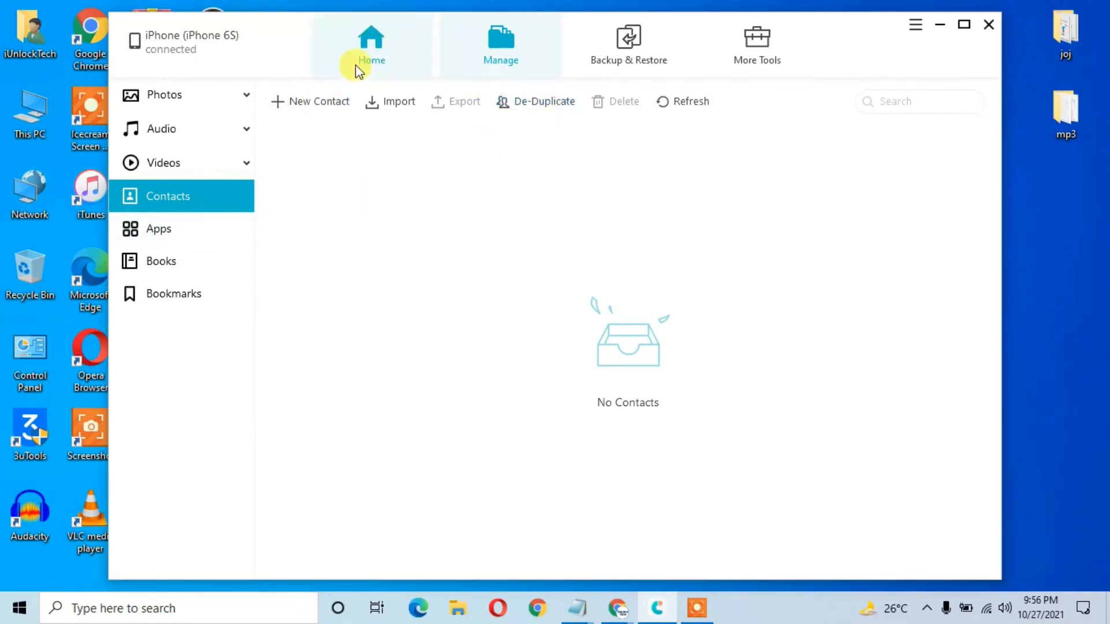
pyautogui.click(371, 44)
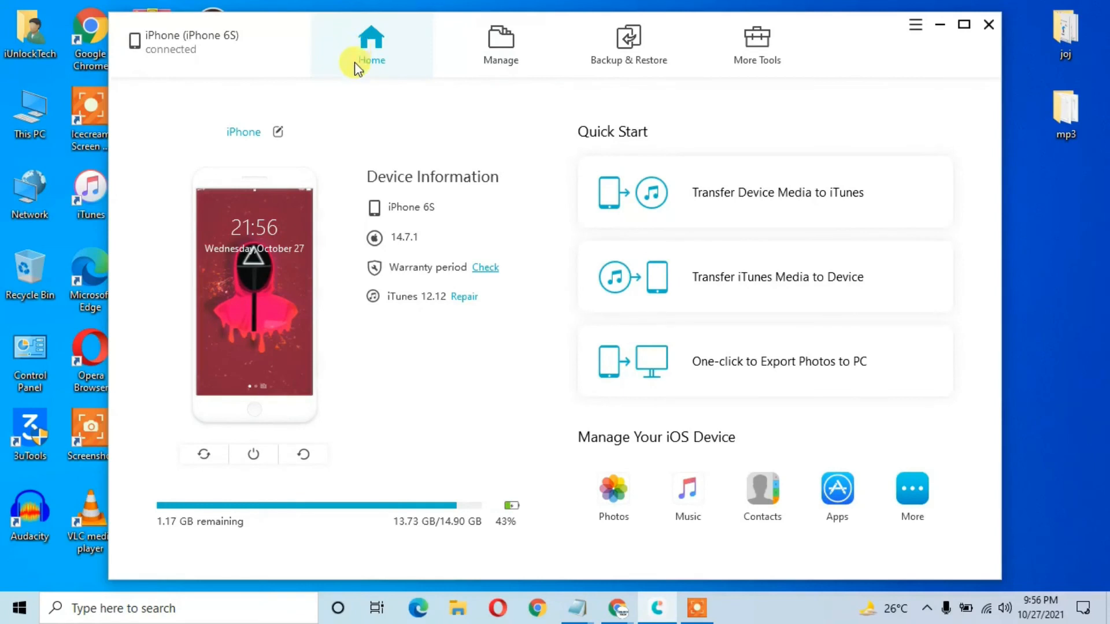
pyautogui.moveTo(693, 74)
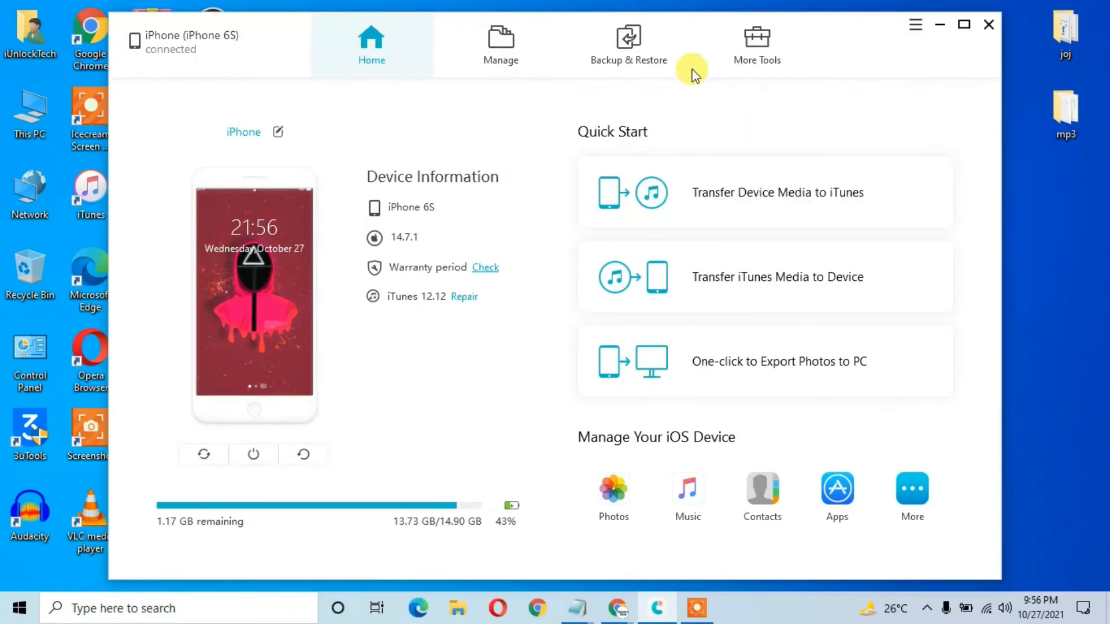
pyautogui.moveTo(931, 27)
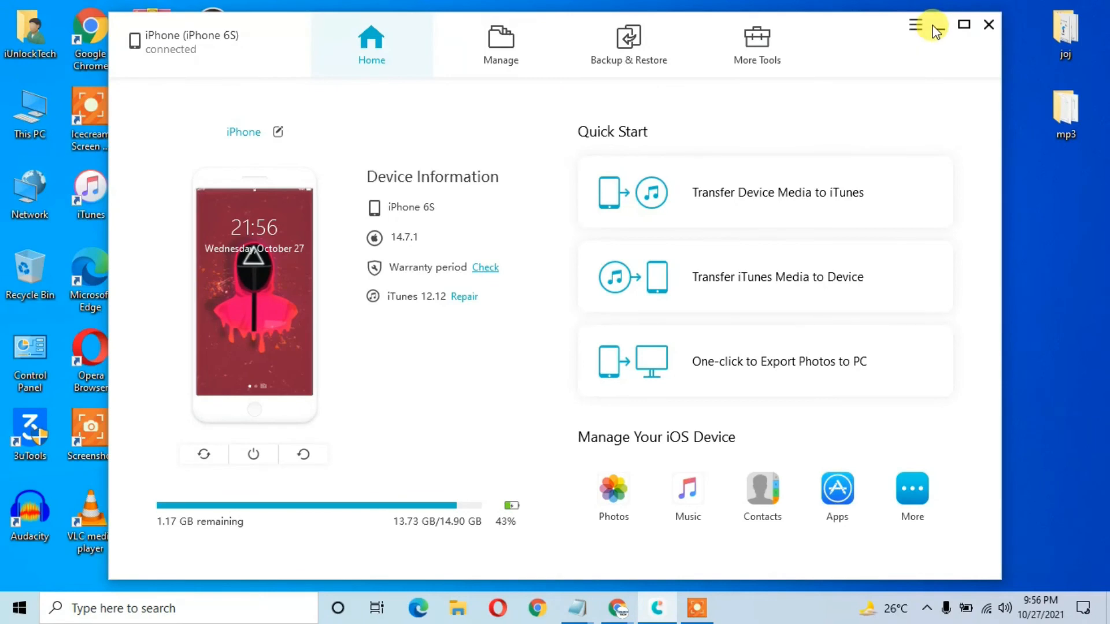
# Step: Minimize iCareFone and bring Chrome forward on the Tenorshare iCareFone product page
pyautogui.click(989, 24)
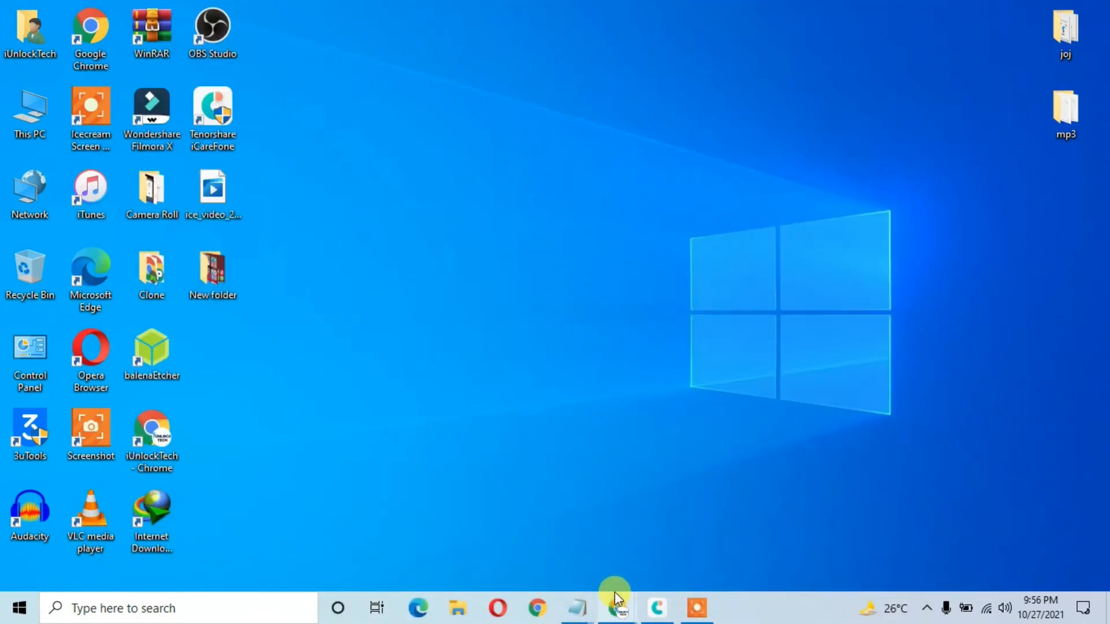
pyautogui.click(618, 608)
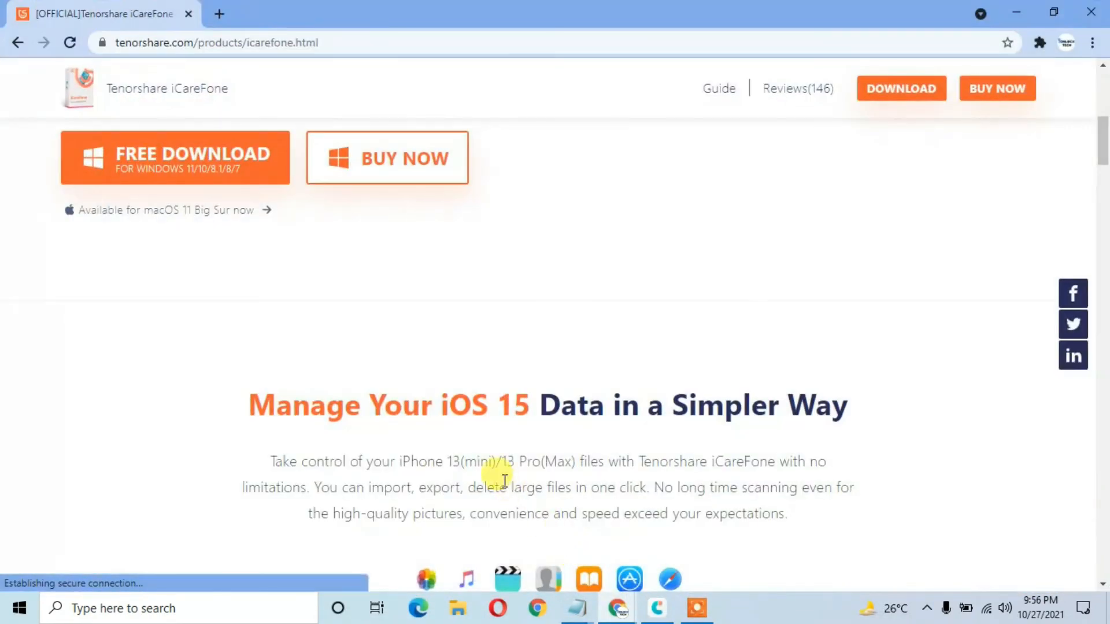
pyautogui.scroll(3)
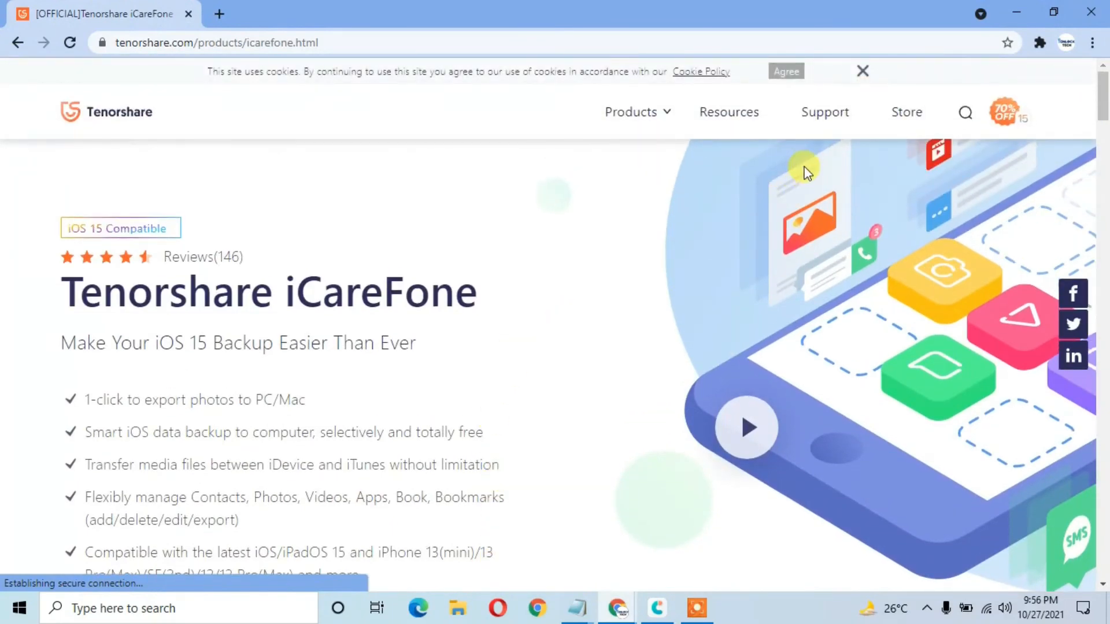